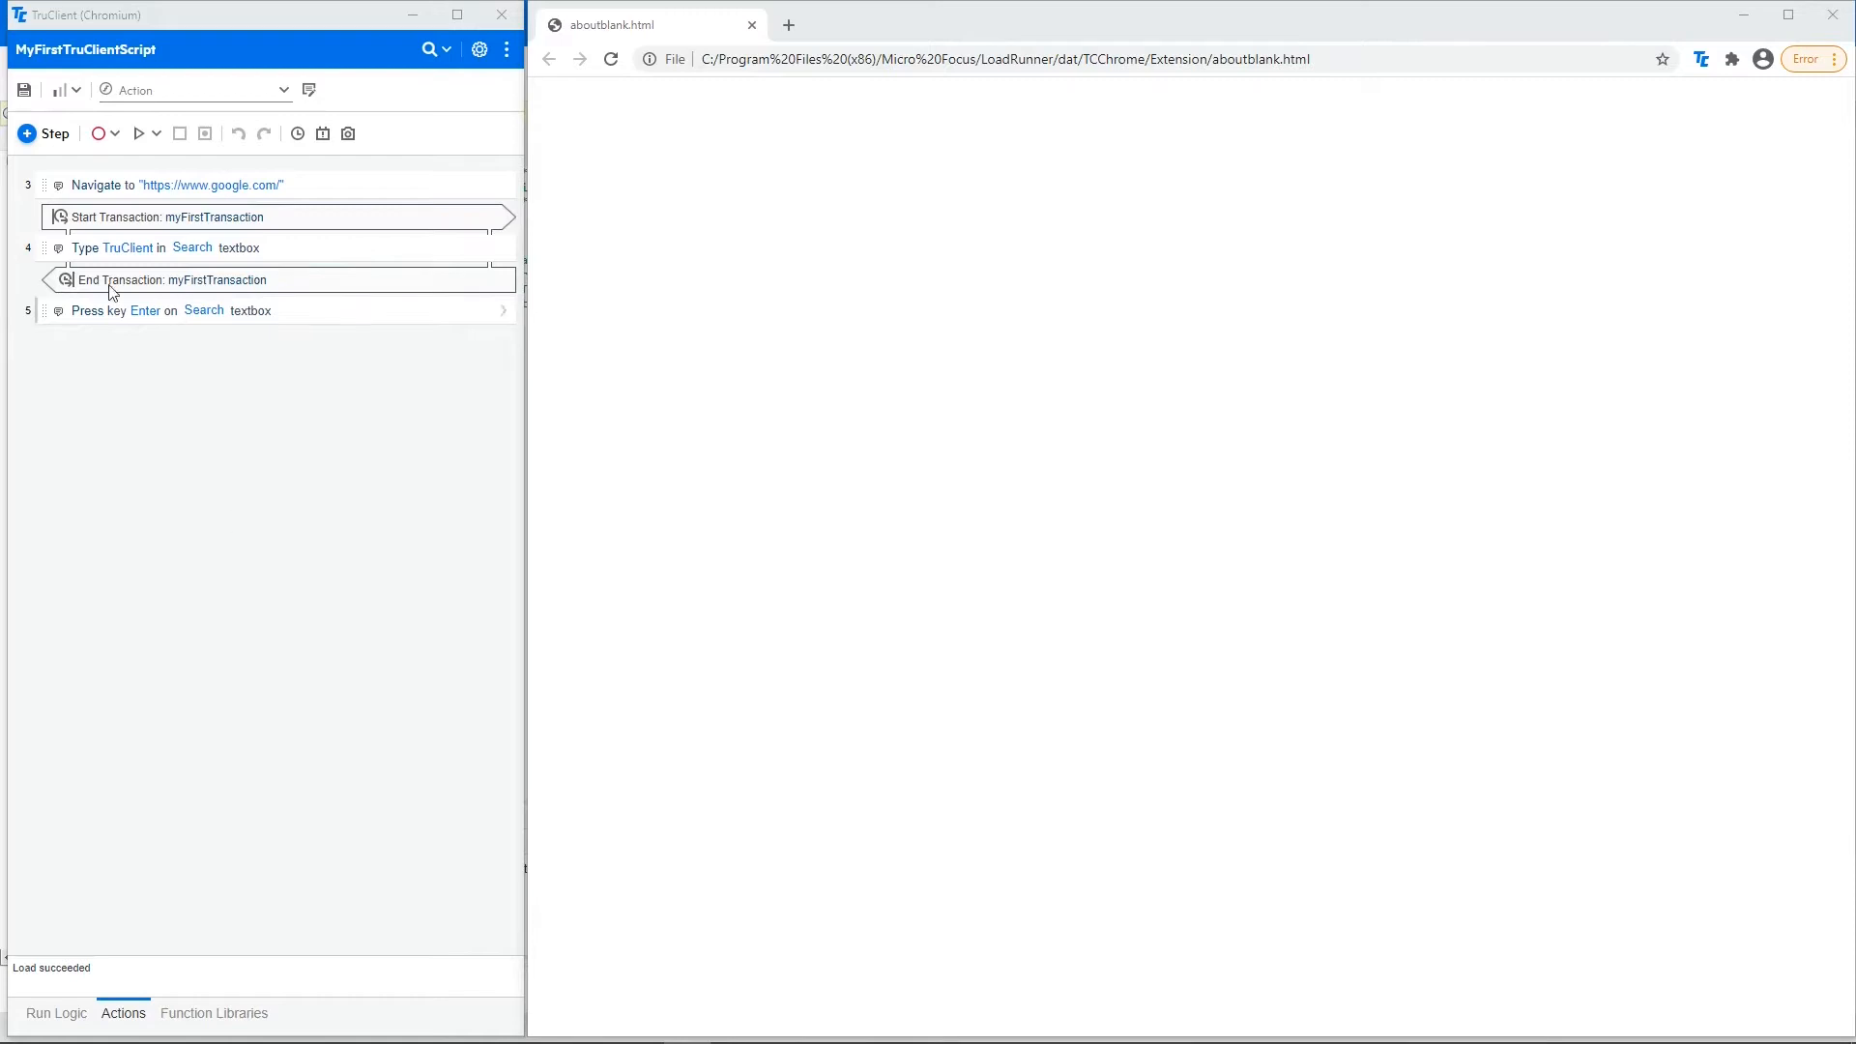
{"action": "mouse_move", "coordinate": [24, 90]}
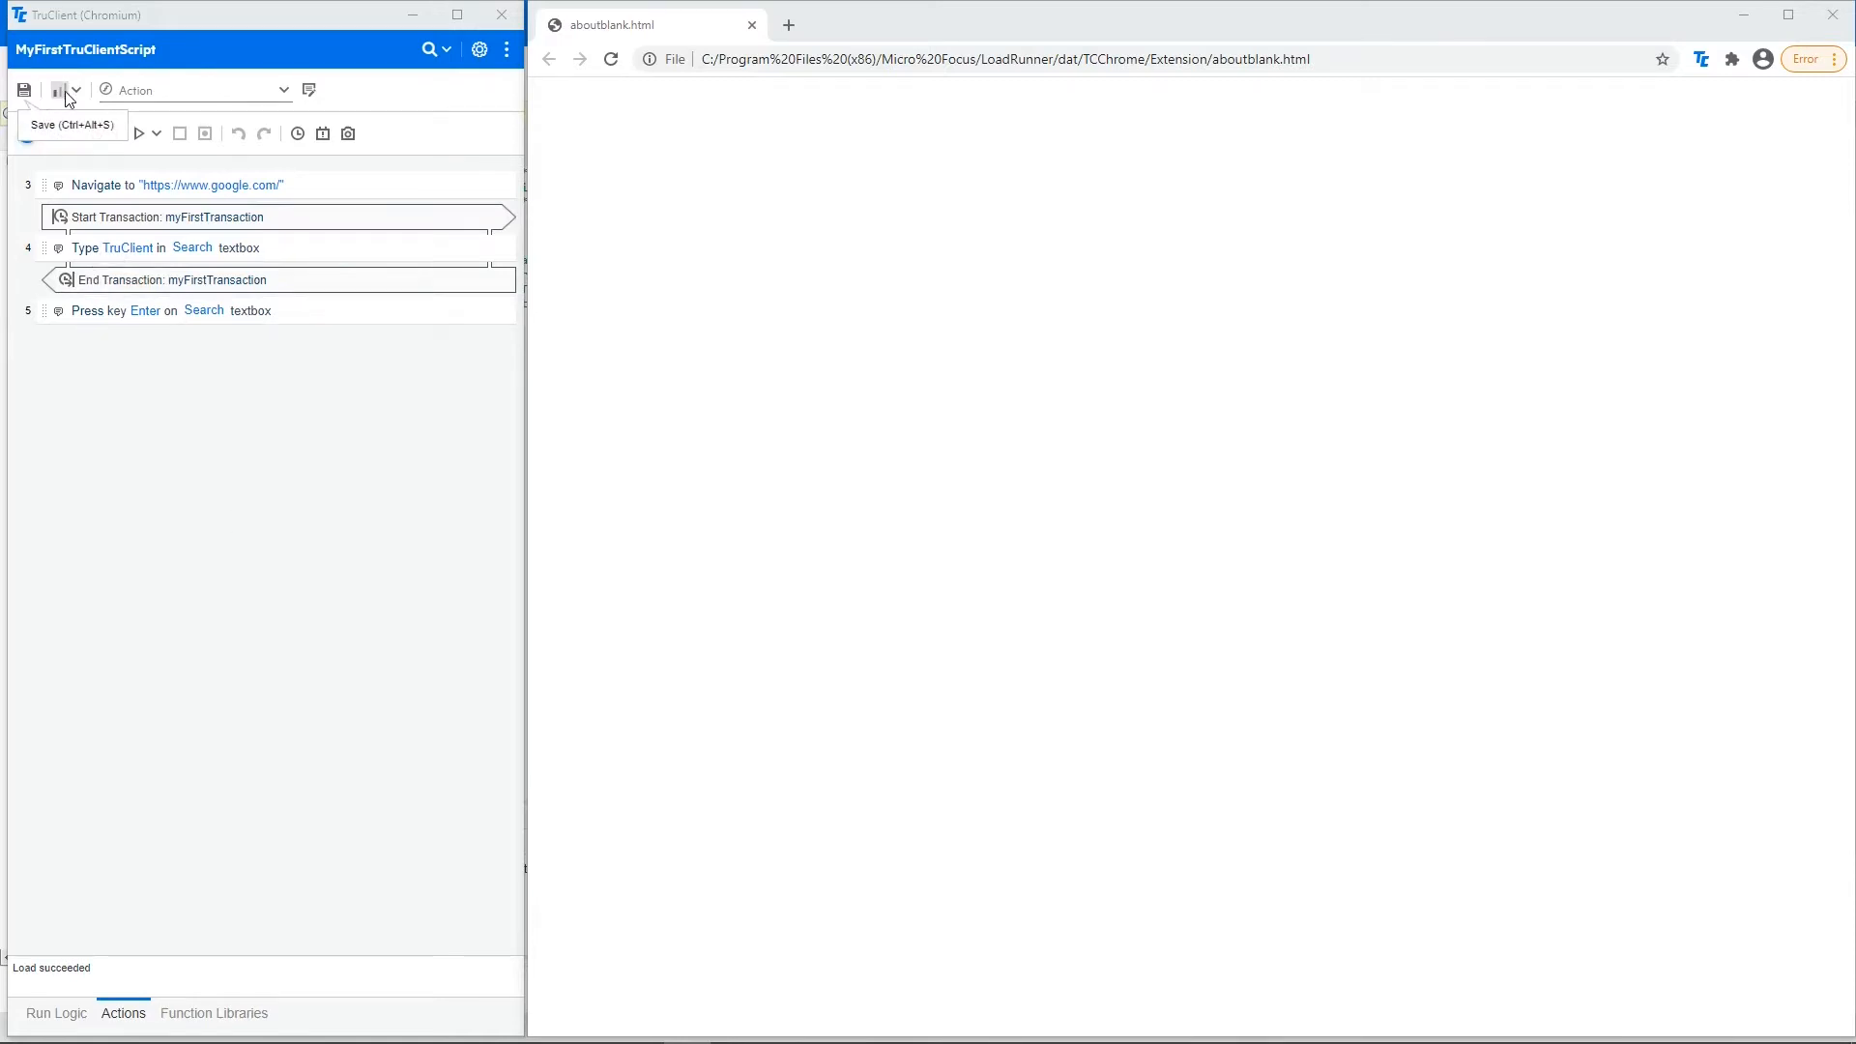
{"action": "mouse_move", "coordinate": [58, 91]}
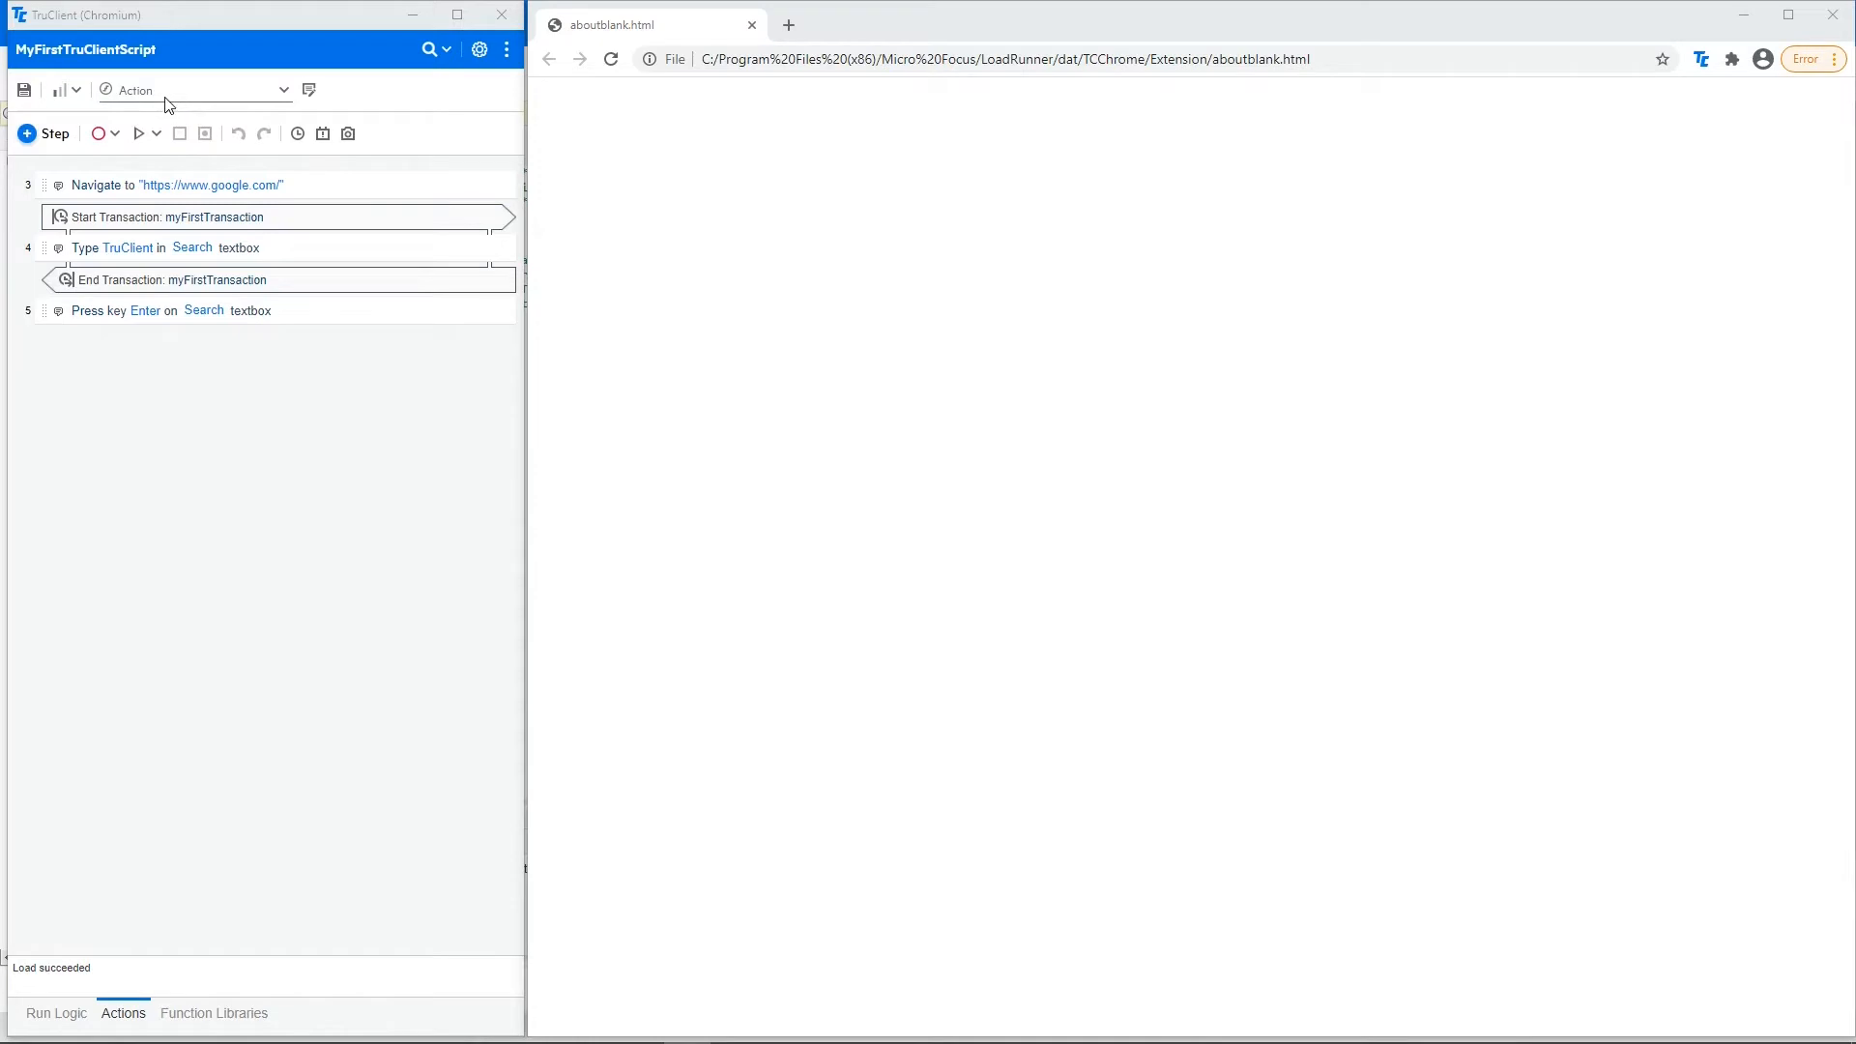
{"action": "mouse_move", "coordinate": [176, 101]}
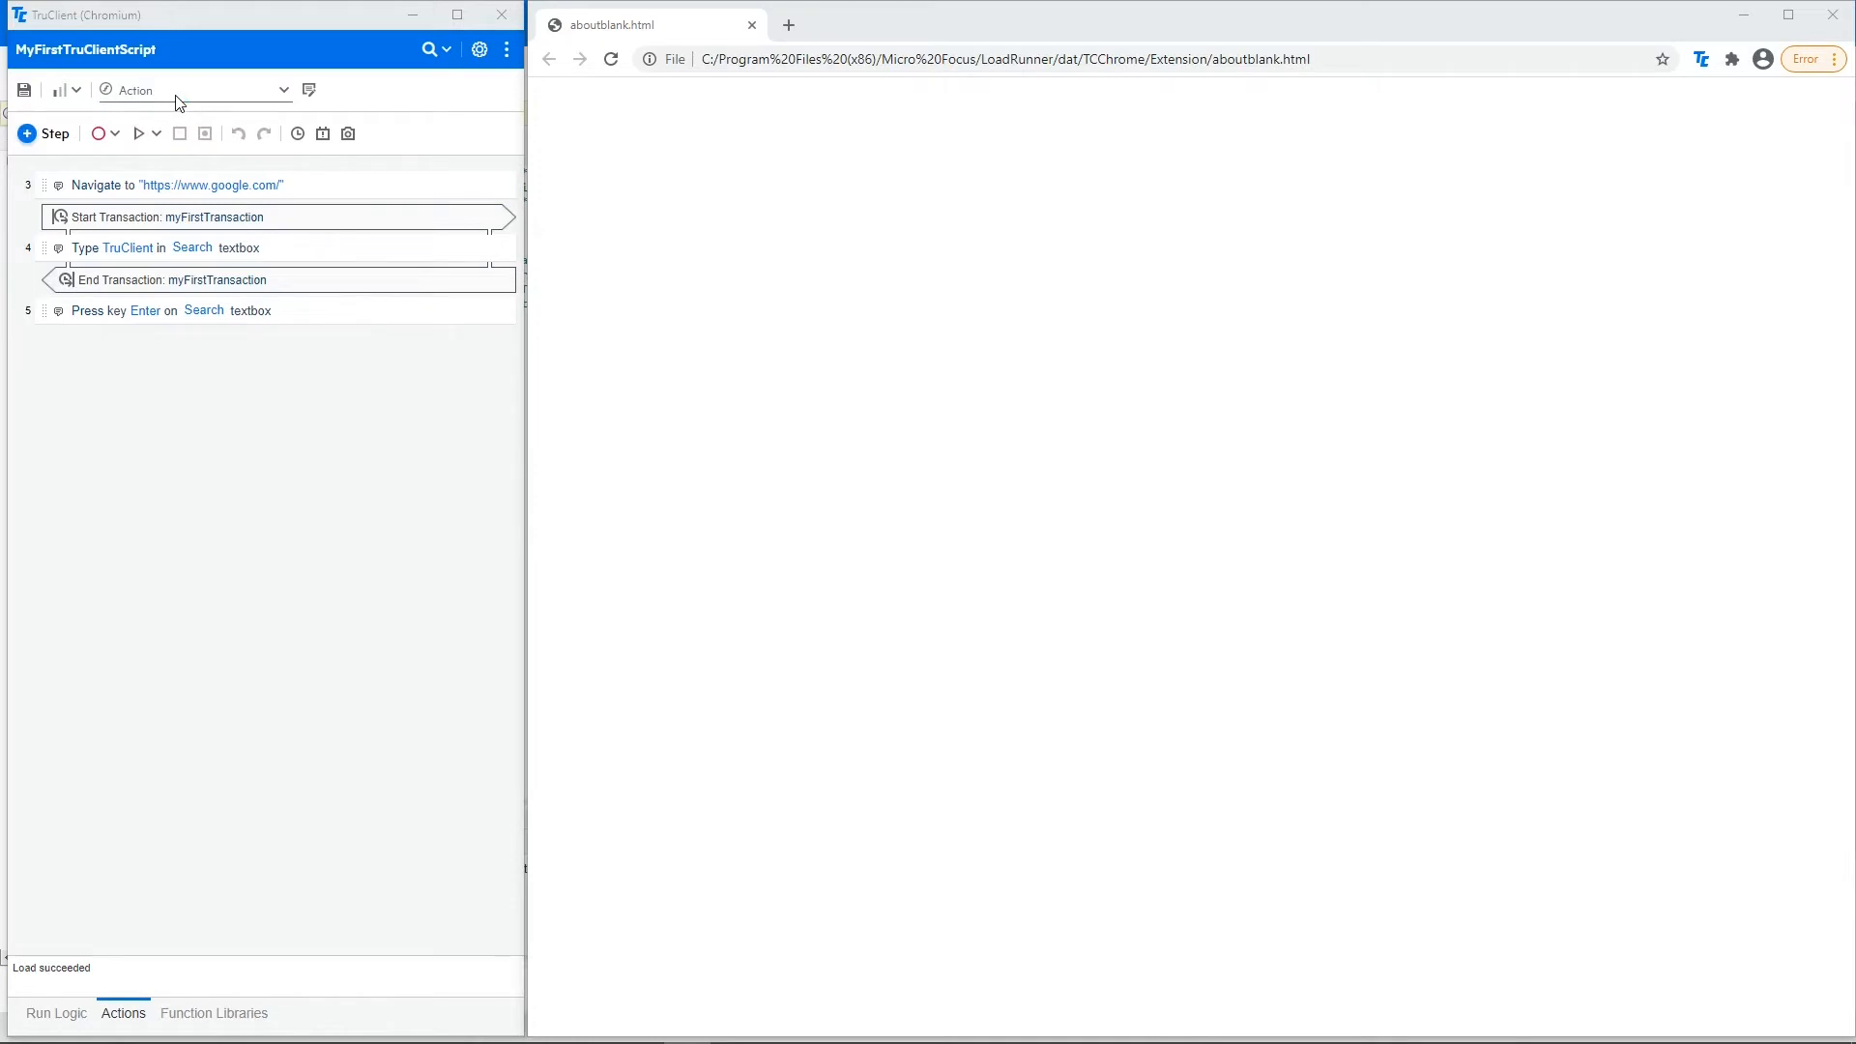
{"action": "left_click", "coordinate": [281, 90]}
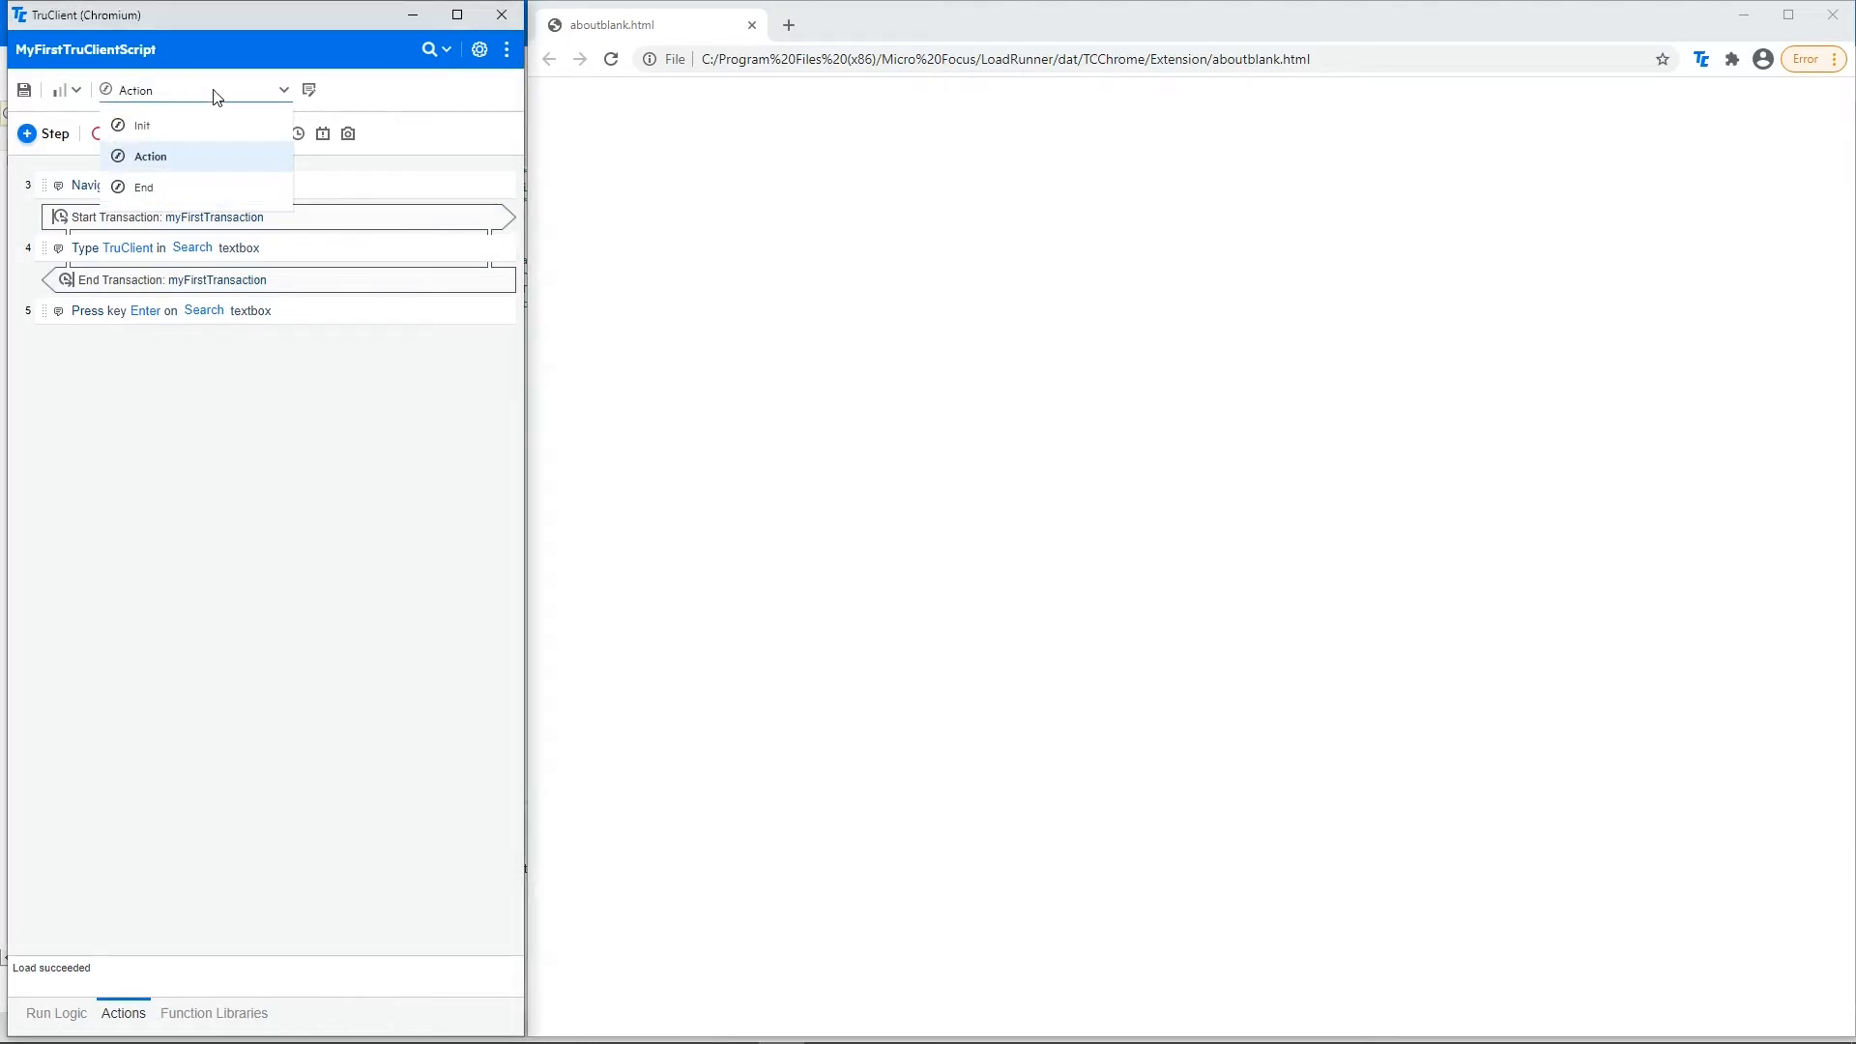
{"action": "left_click", "coordinate": [149, 154]}
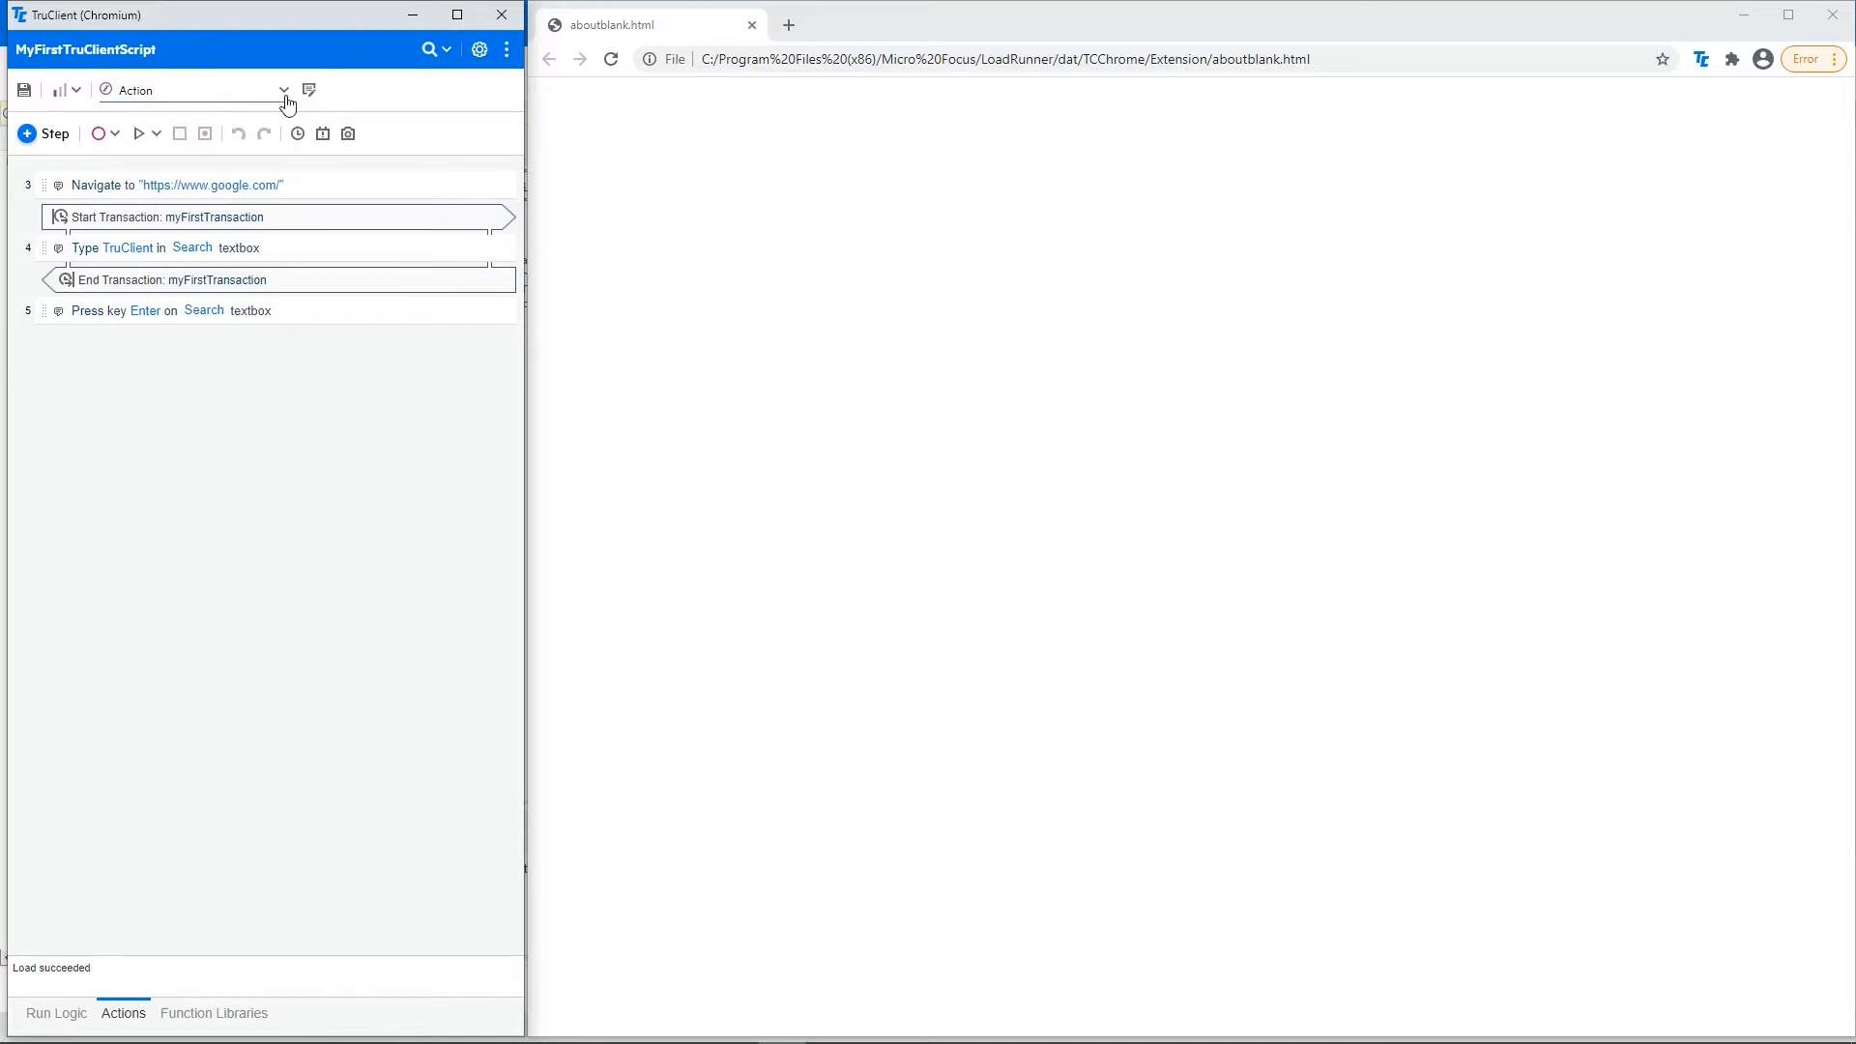
{"action": "mouse_move", "coordinate": [307, 90]}
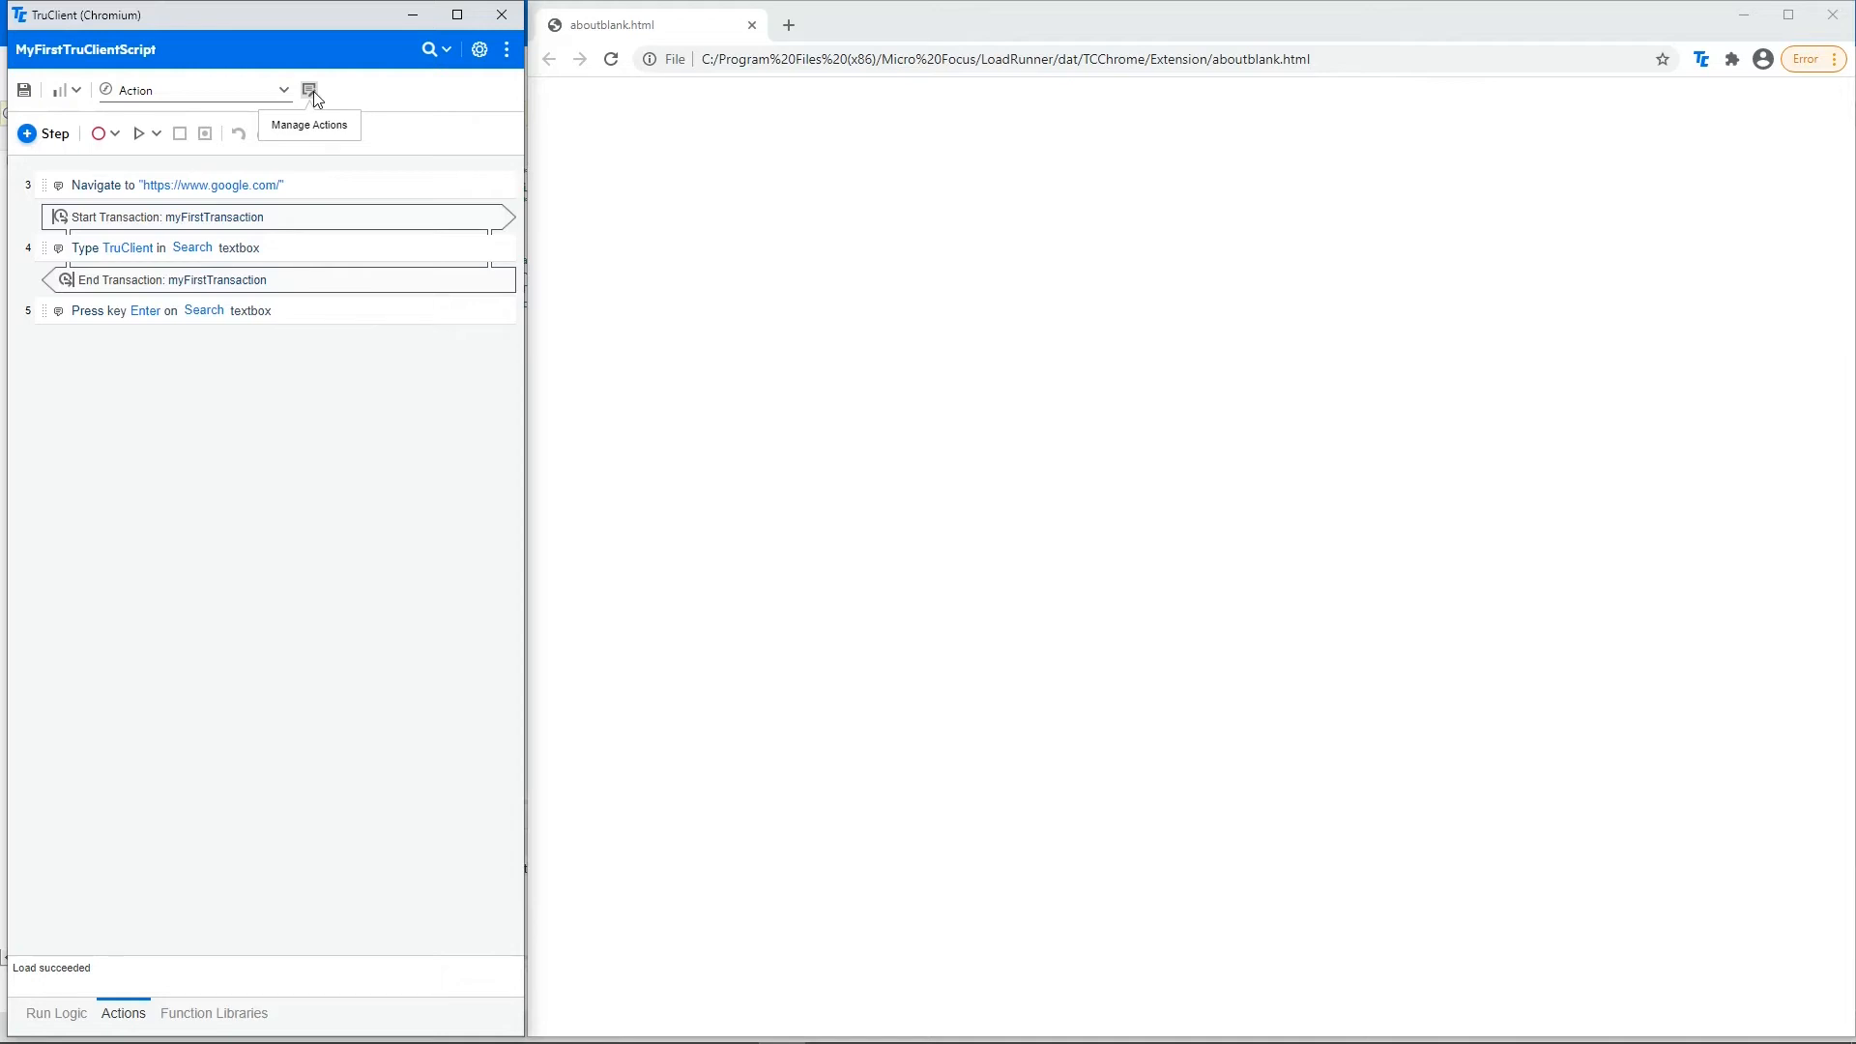
{"action": "mouse_move", "coordinate": [245, 114]}
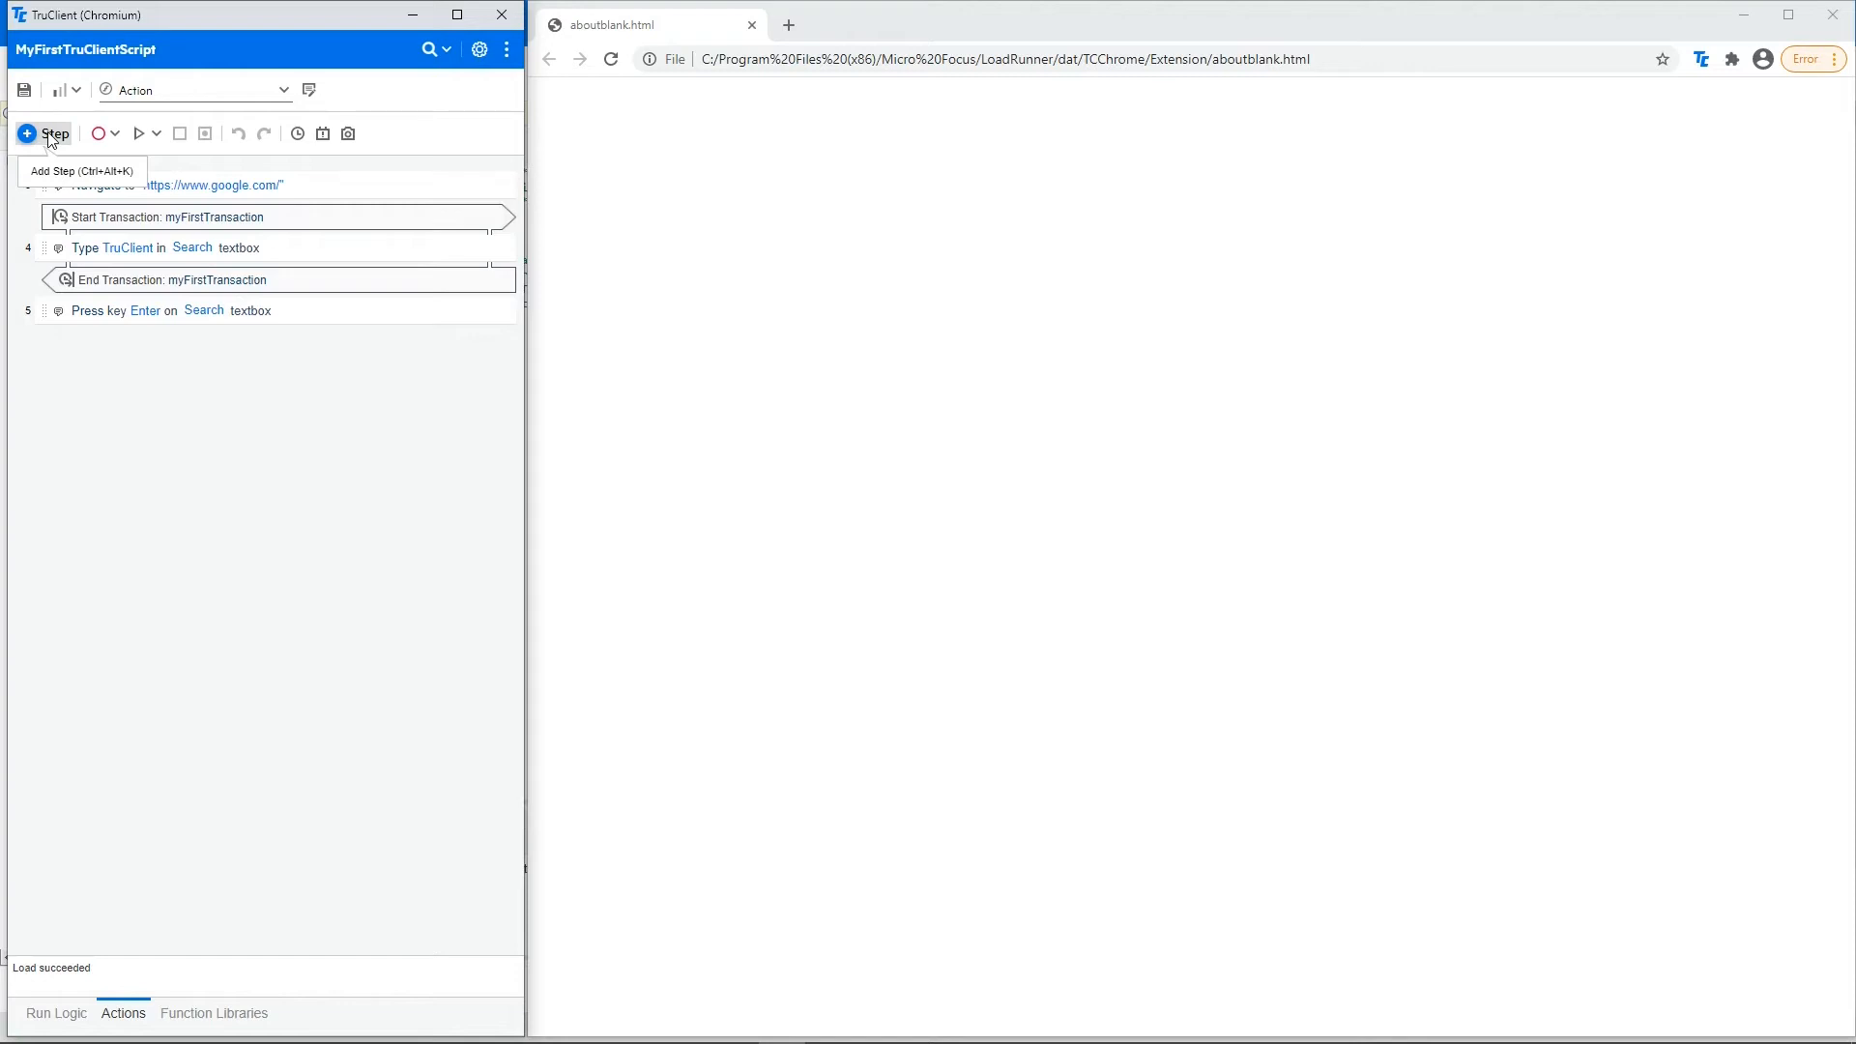
{"action": "left_click", "coordinate": [49, 133]}
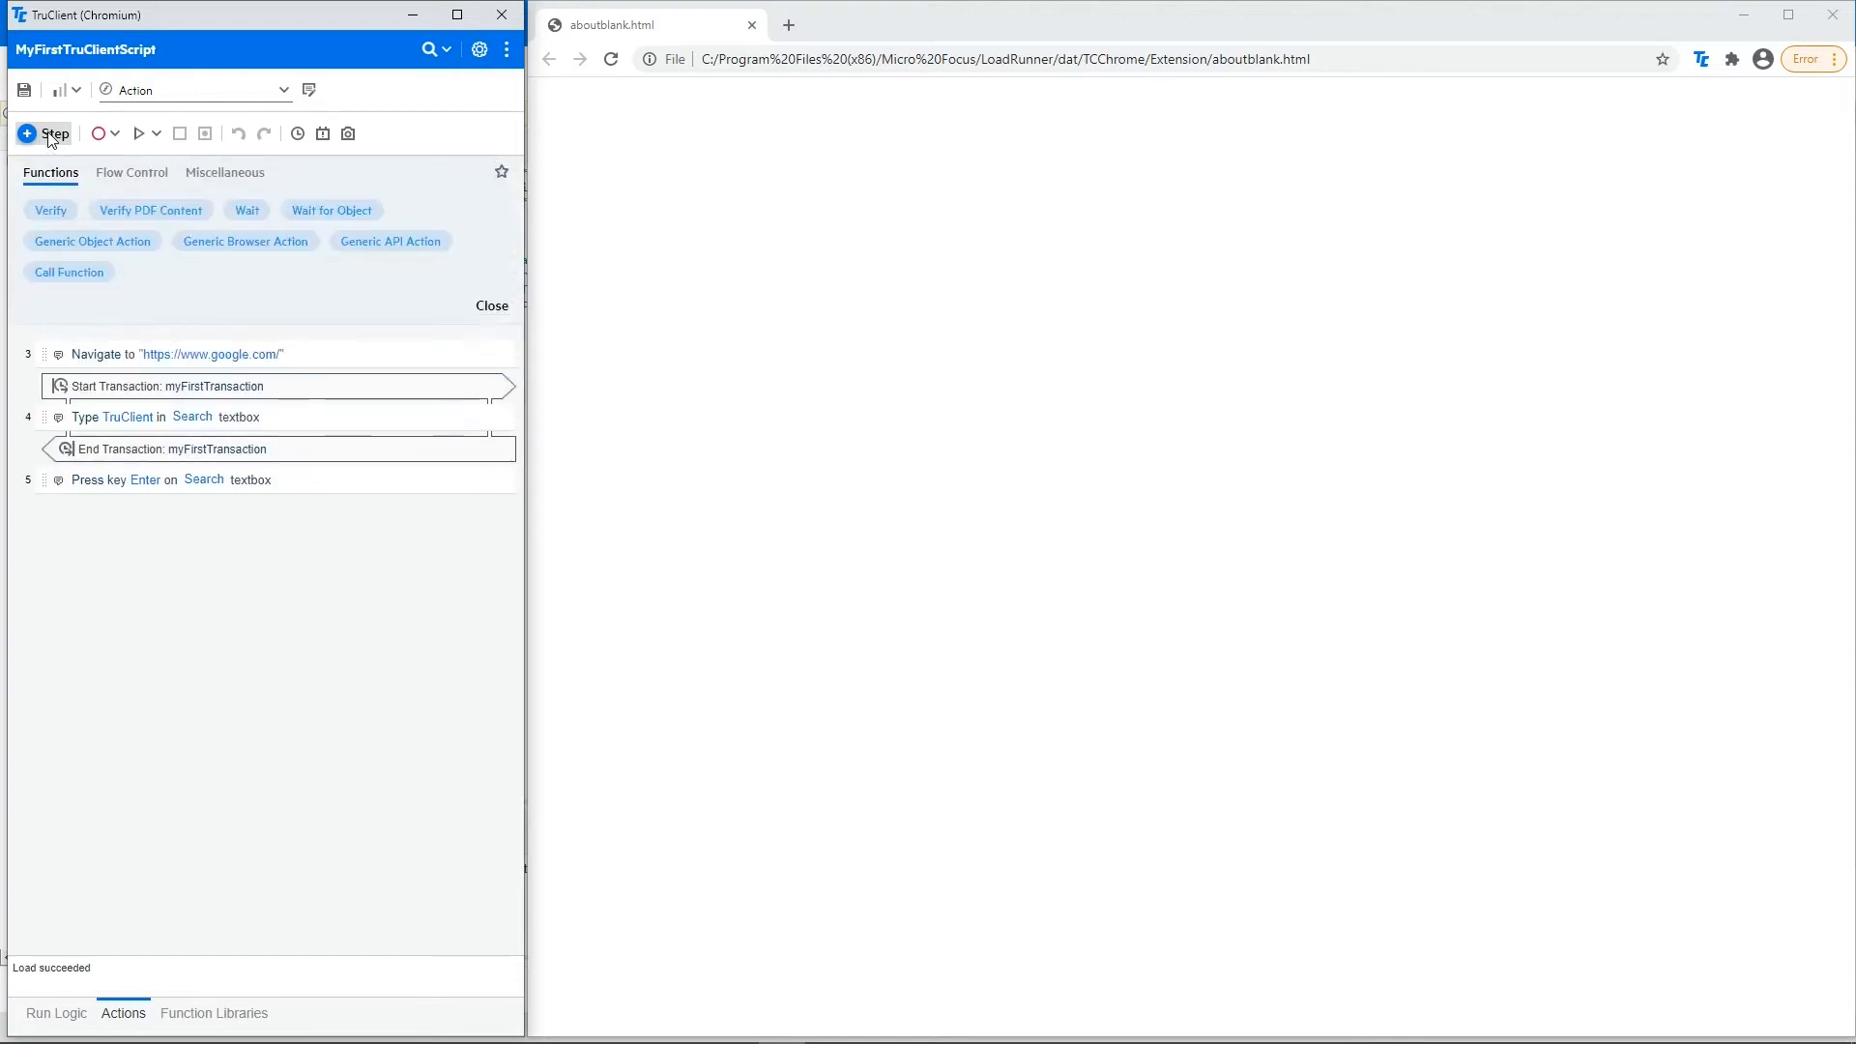
{"action": "left_click", "coordinate": [491, 306]}
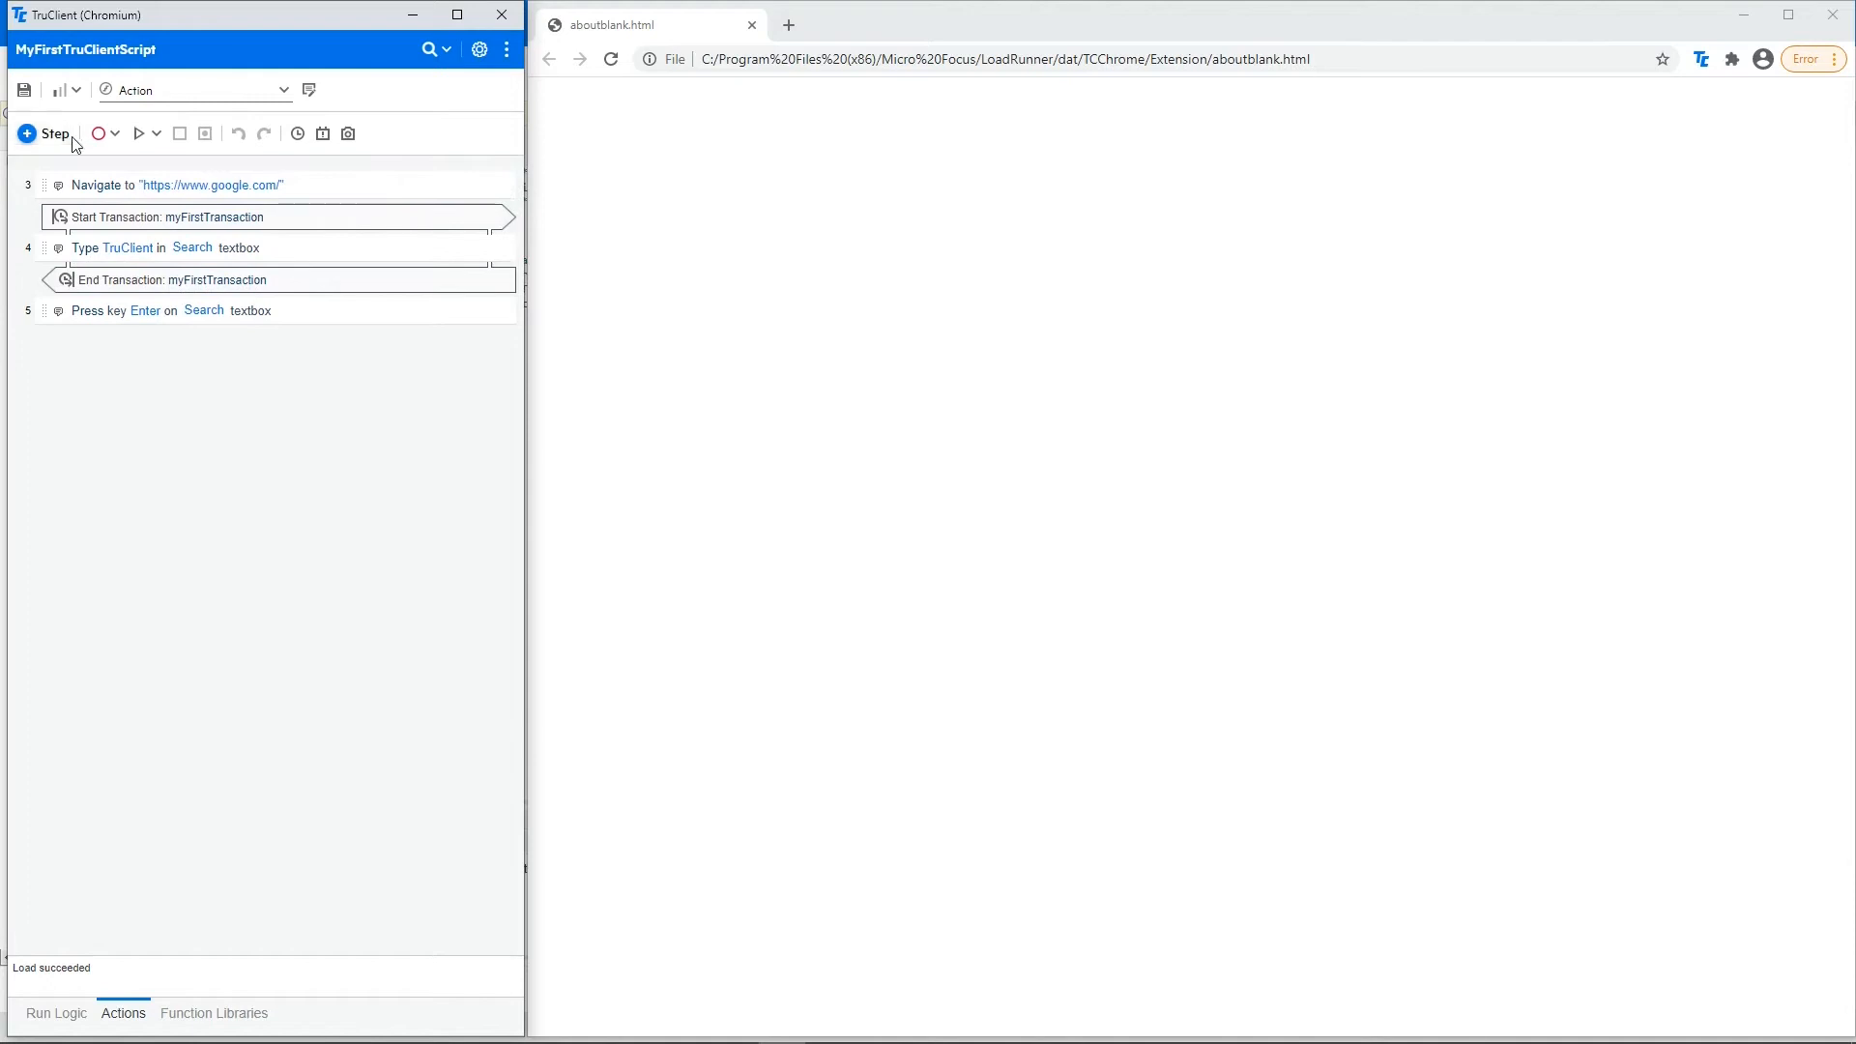
{"action": "mouse_move", "coordinate": [100, 132]}
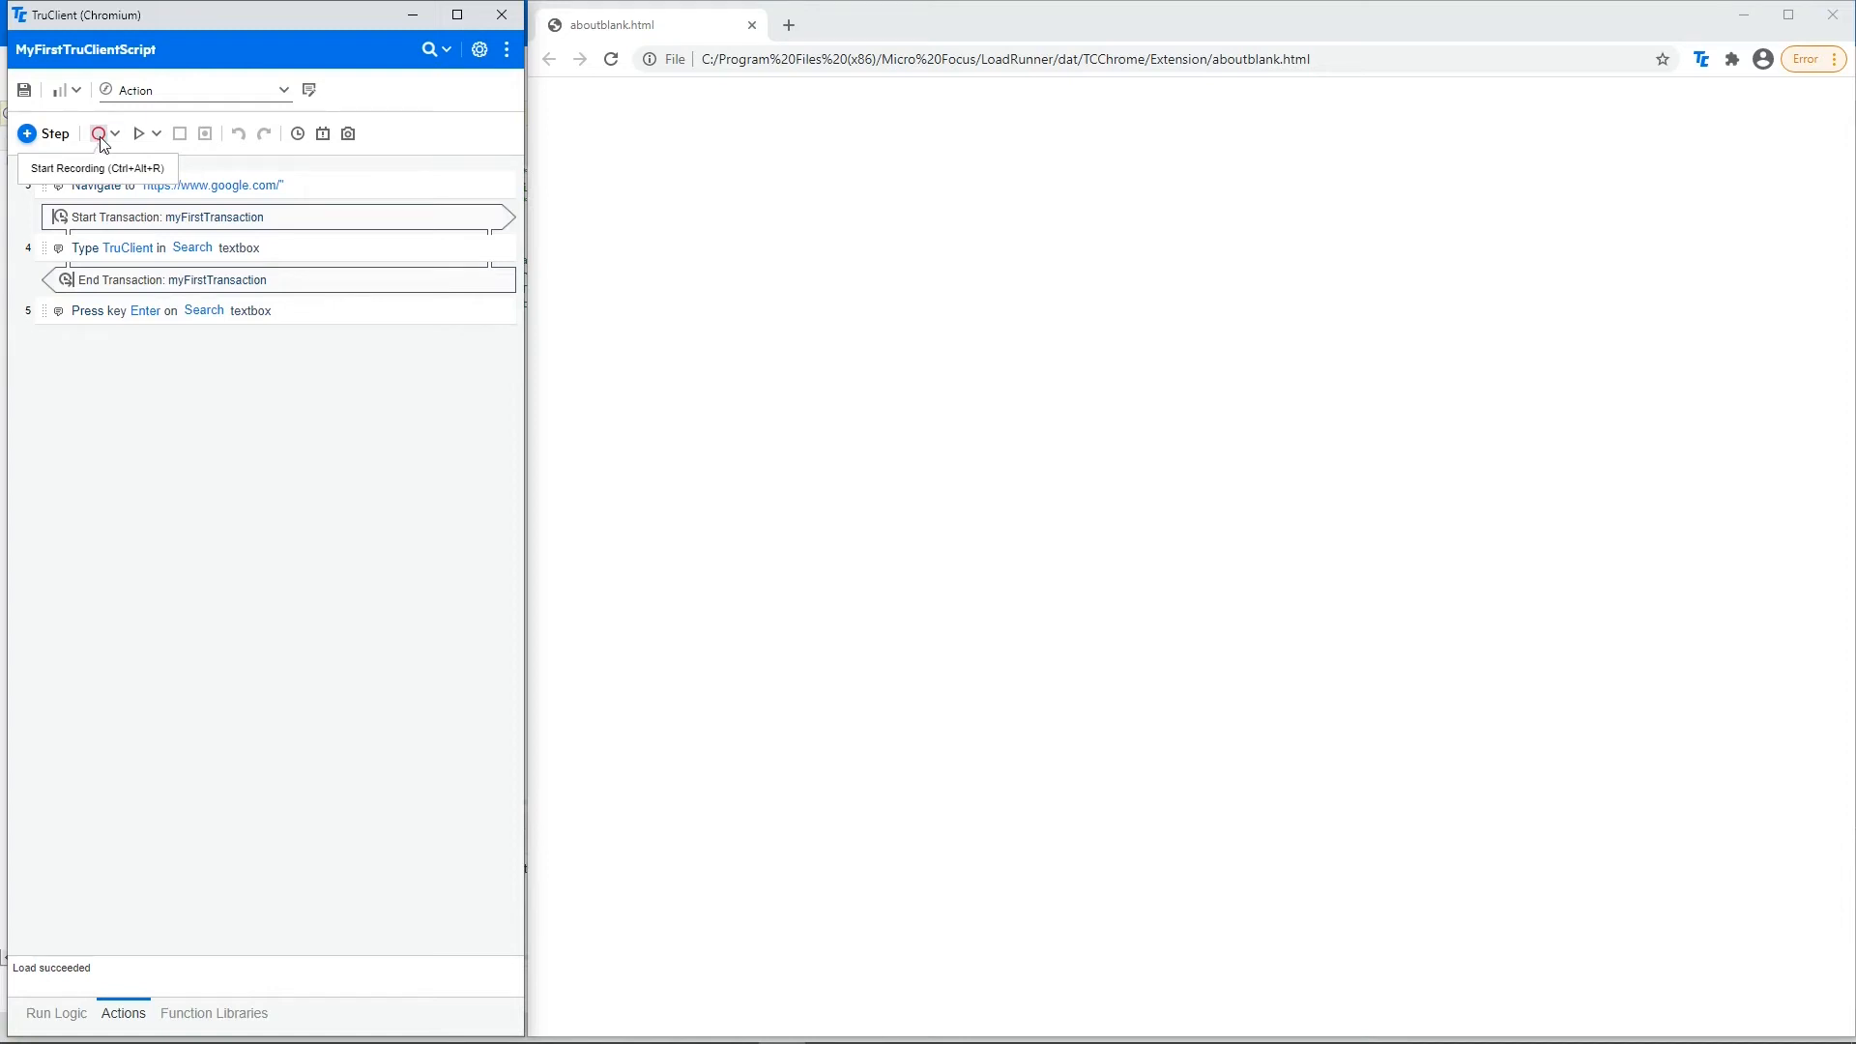
{"action": "left_click", "coordinate": [116, 133]}
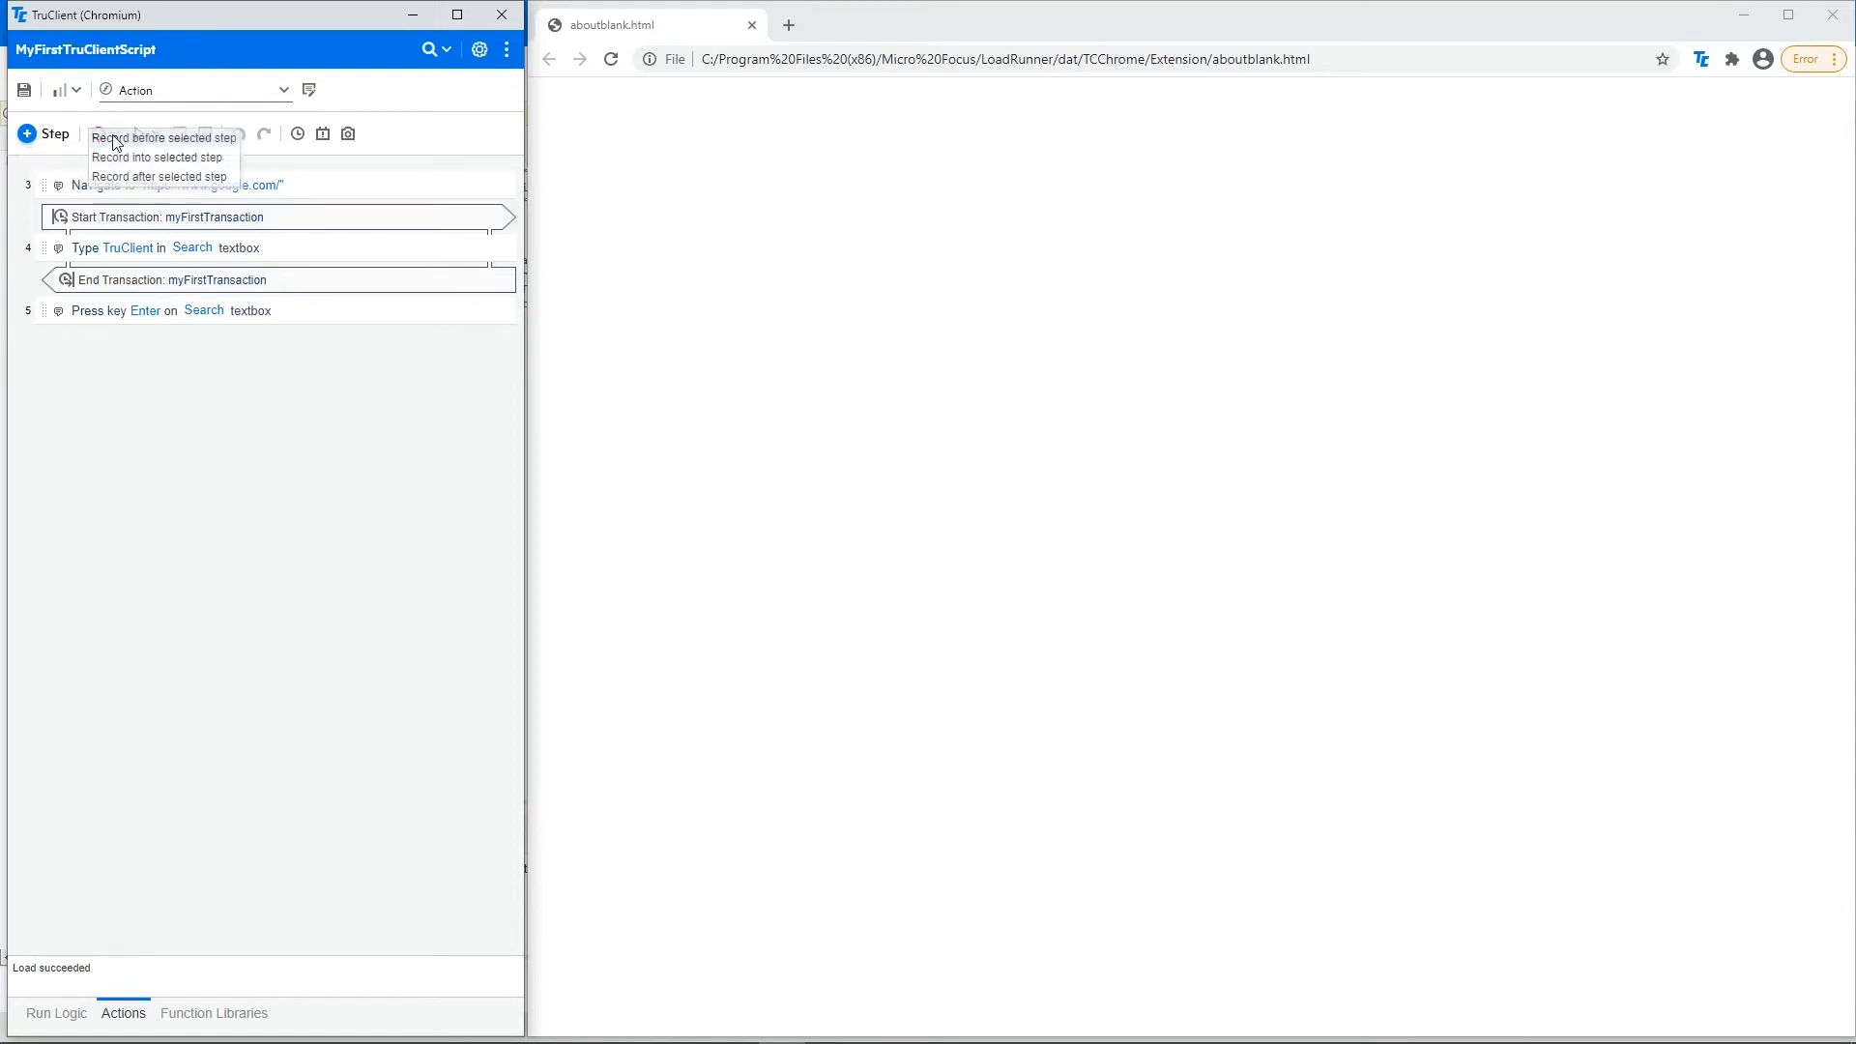
{"action": "mouse_move", "coordinate": [136, 144]}
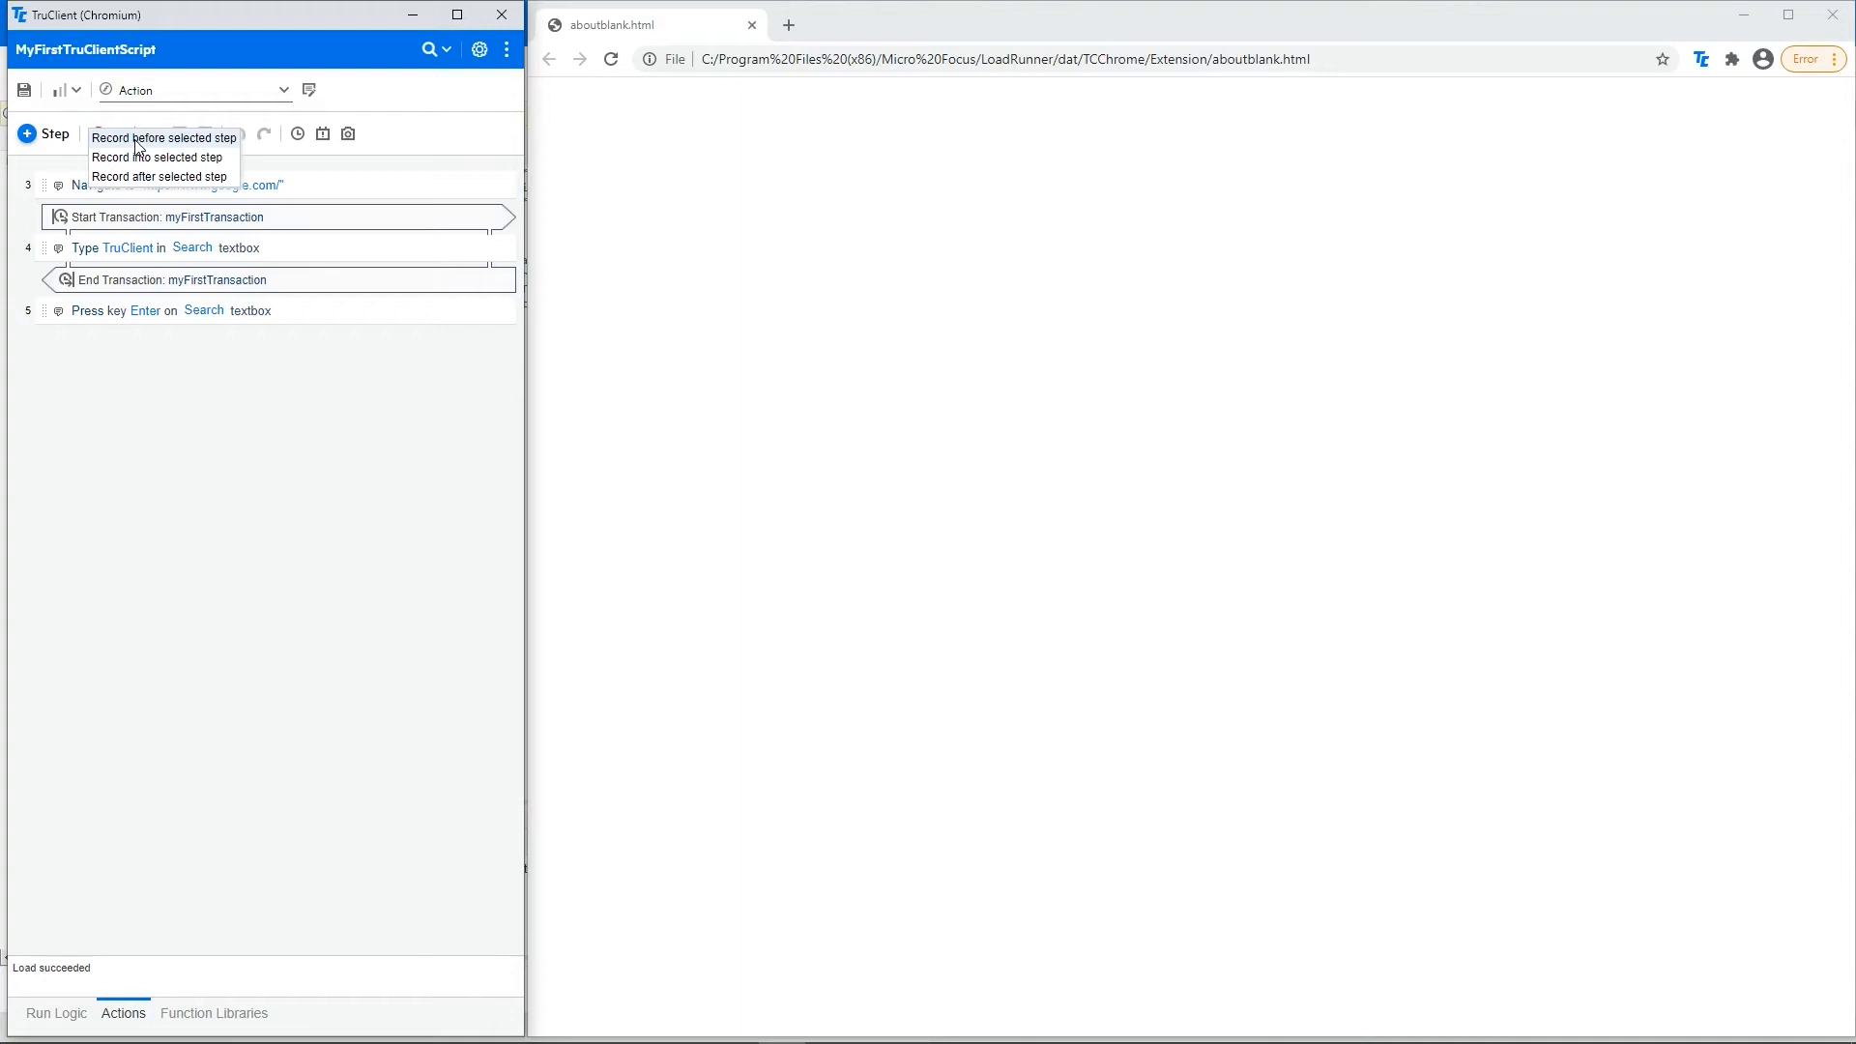
{"action": "mouse_move", "coordinate": [149, 157]}
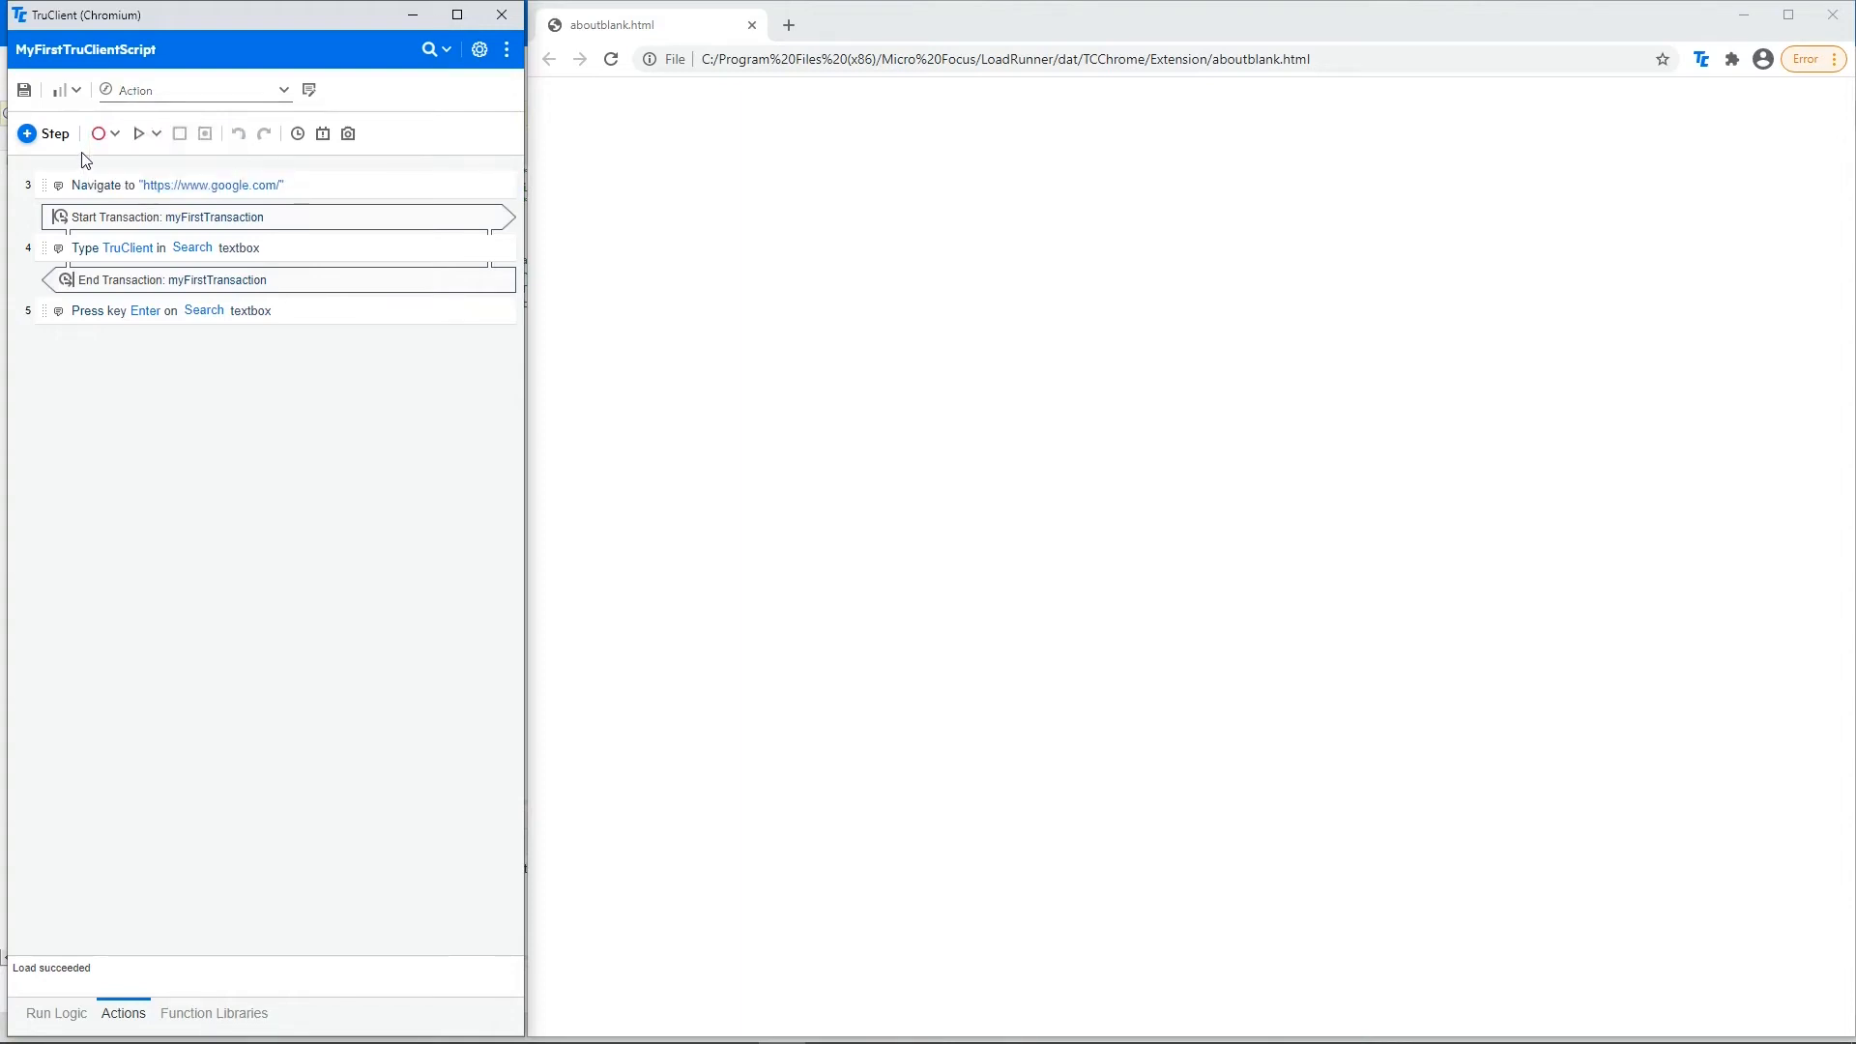
{"action": "mouse_move", "coordinate": [138, 133]}
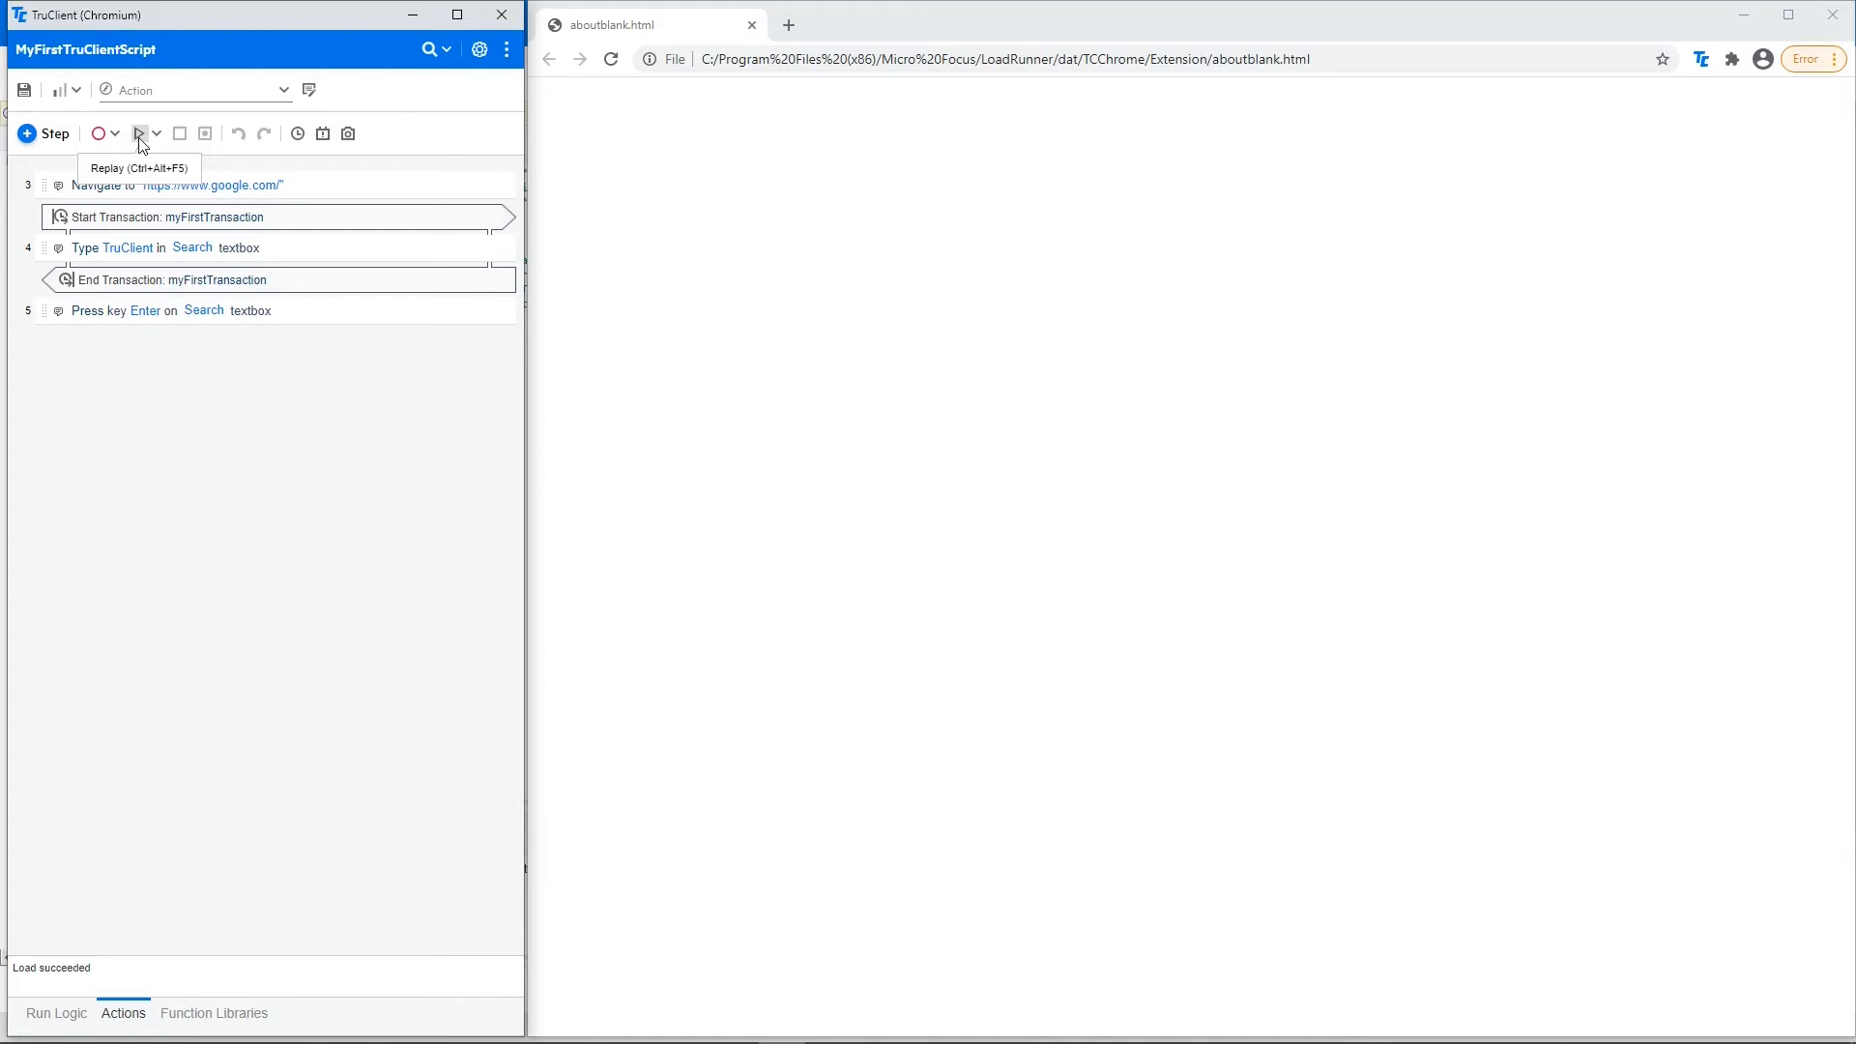
{"action": "mouse_move", "coordinate": [154, 142]}
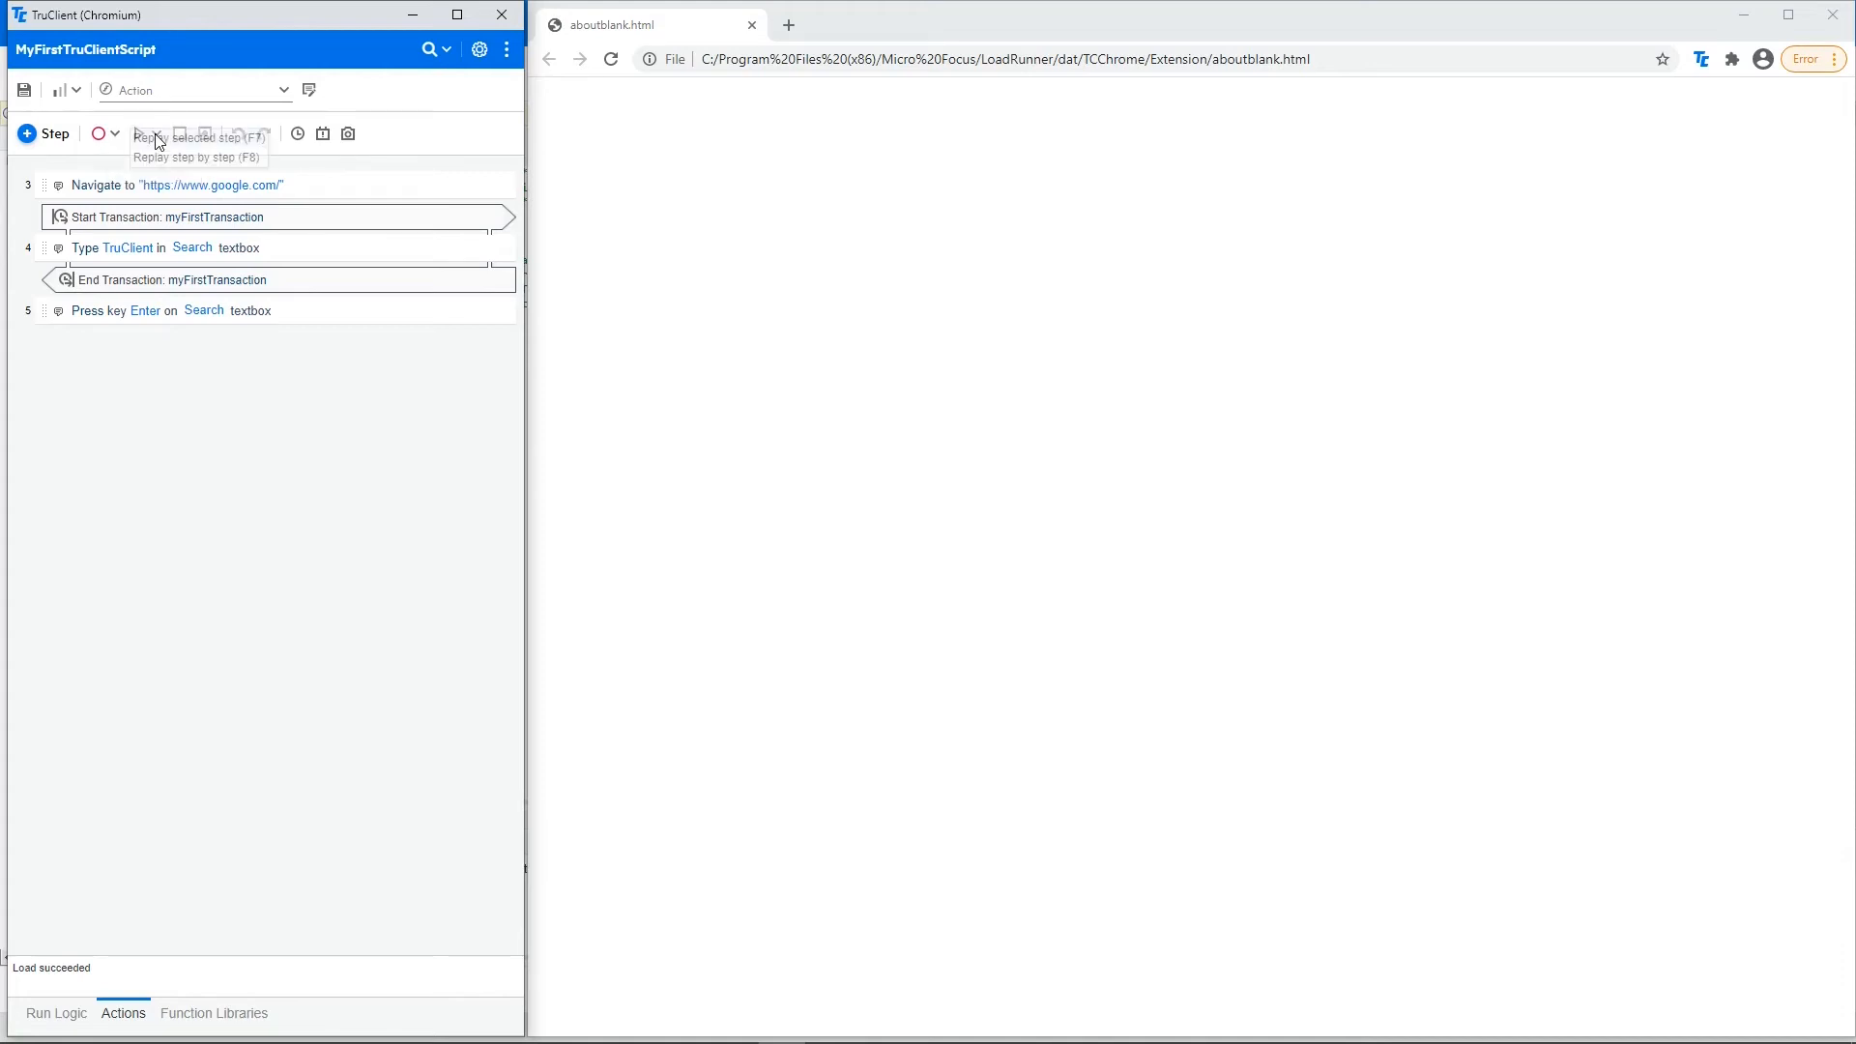
{"action": "mouse_move", "coordinate": [147, 136]}
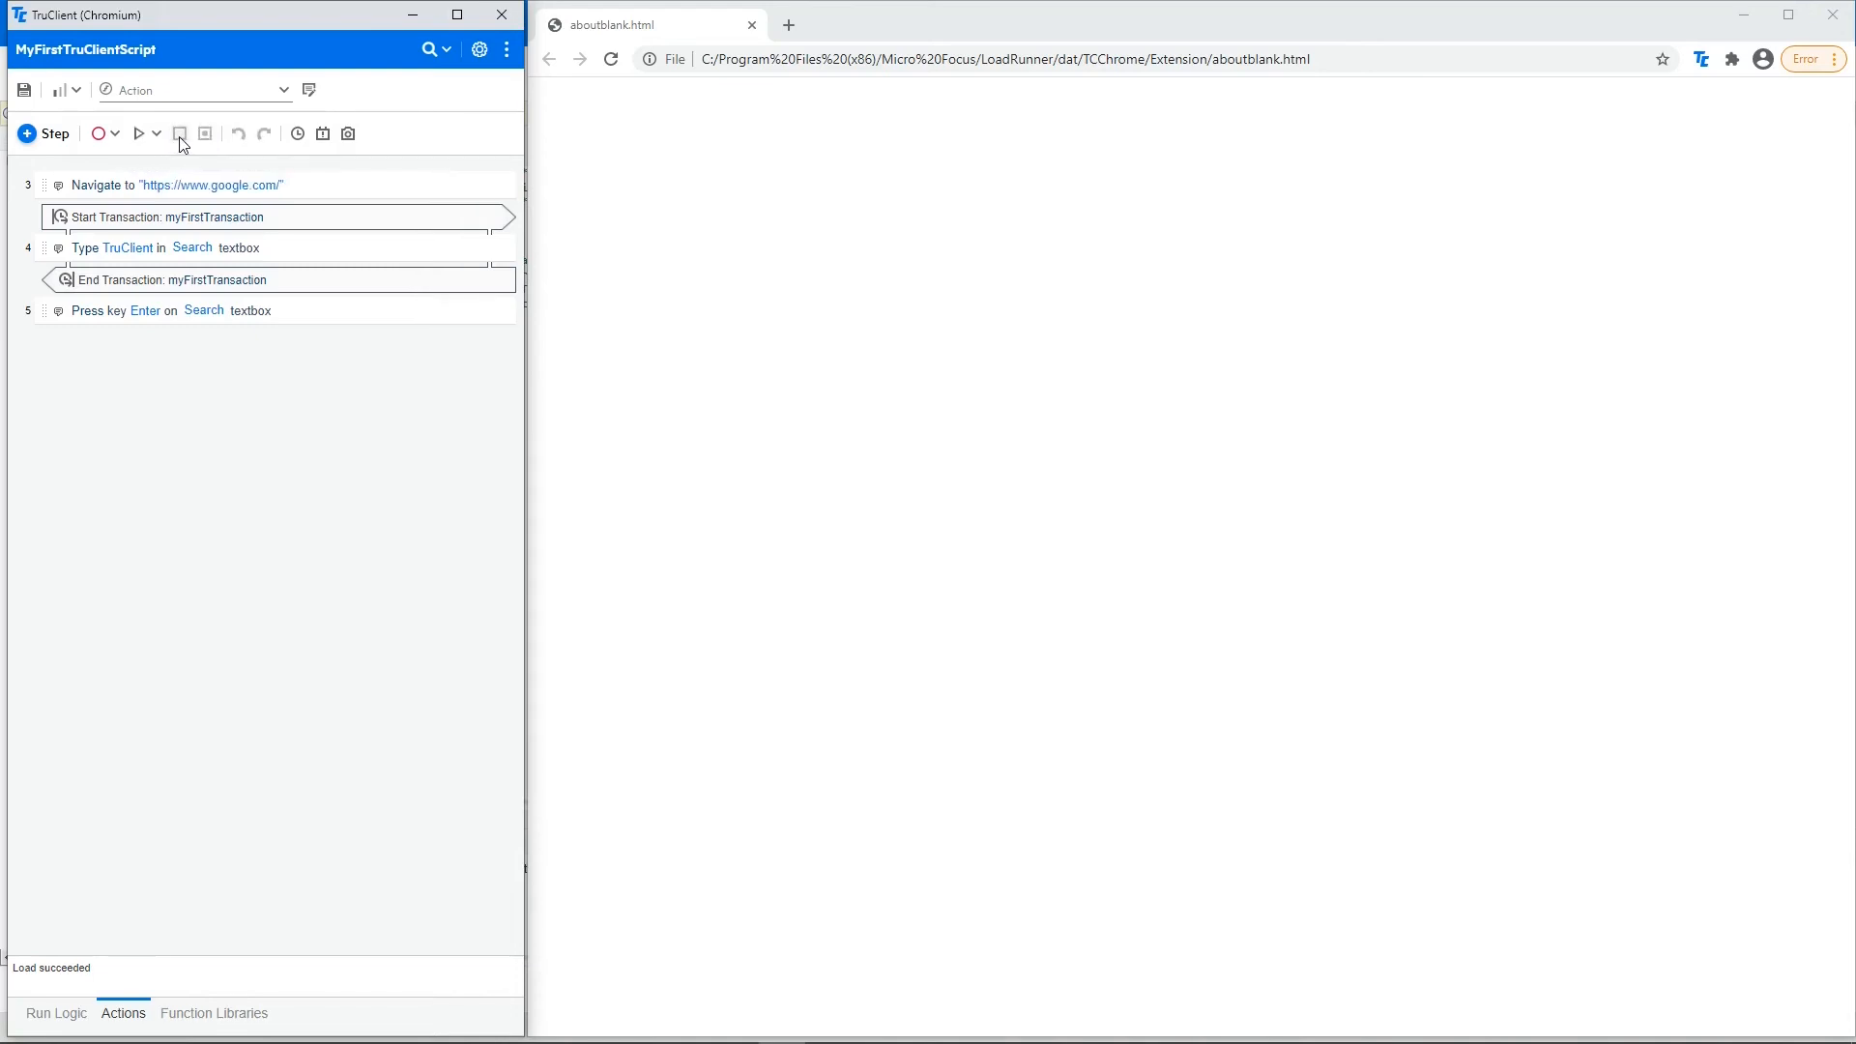
{"action": "mouse_move", "coordinate": [179, 132]}
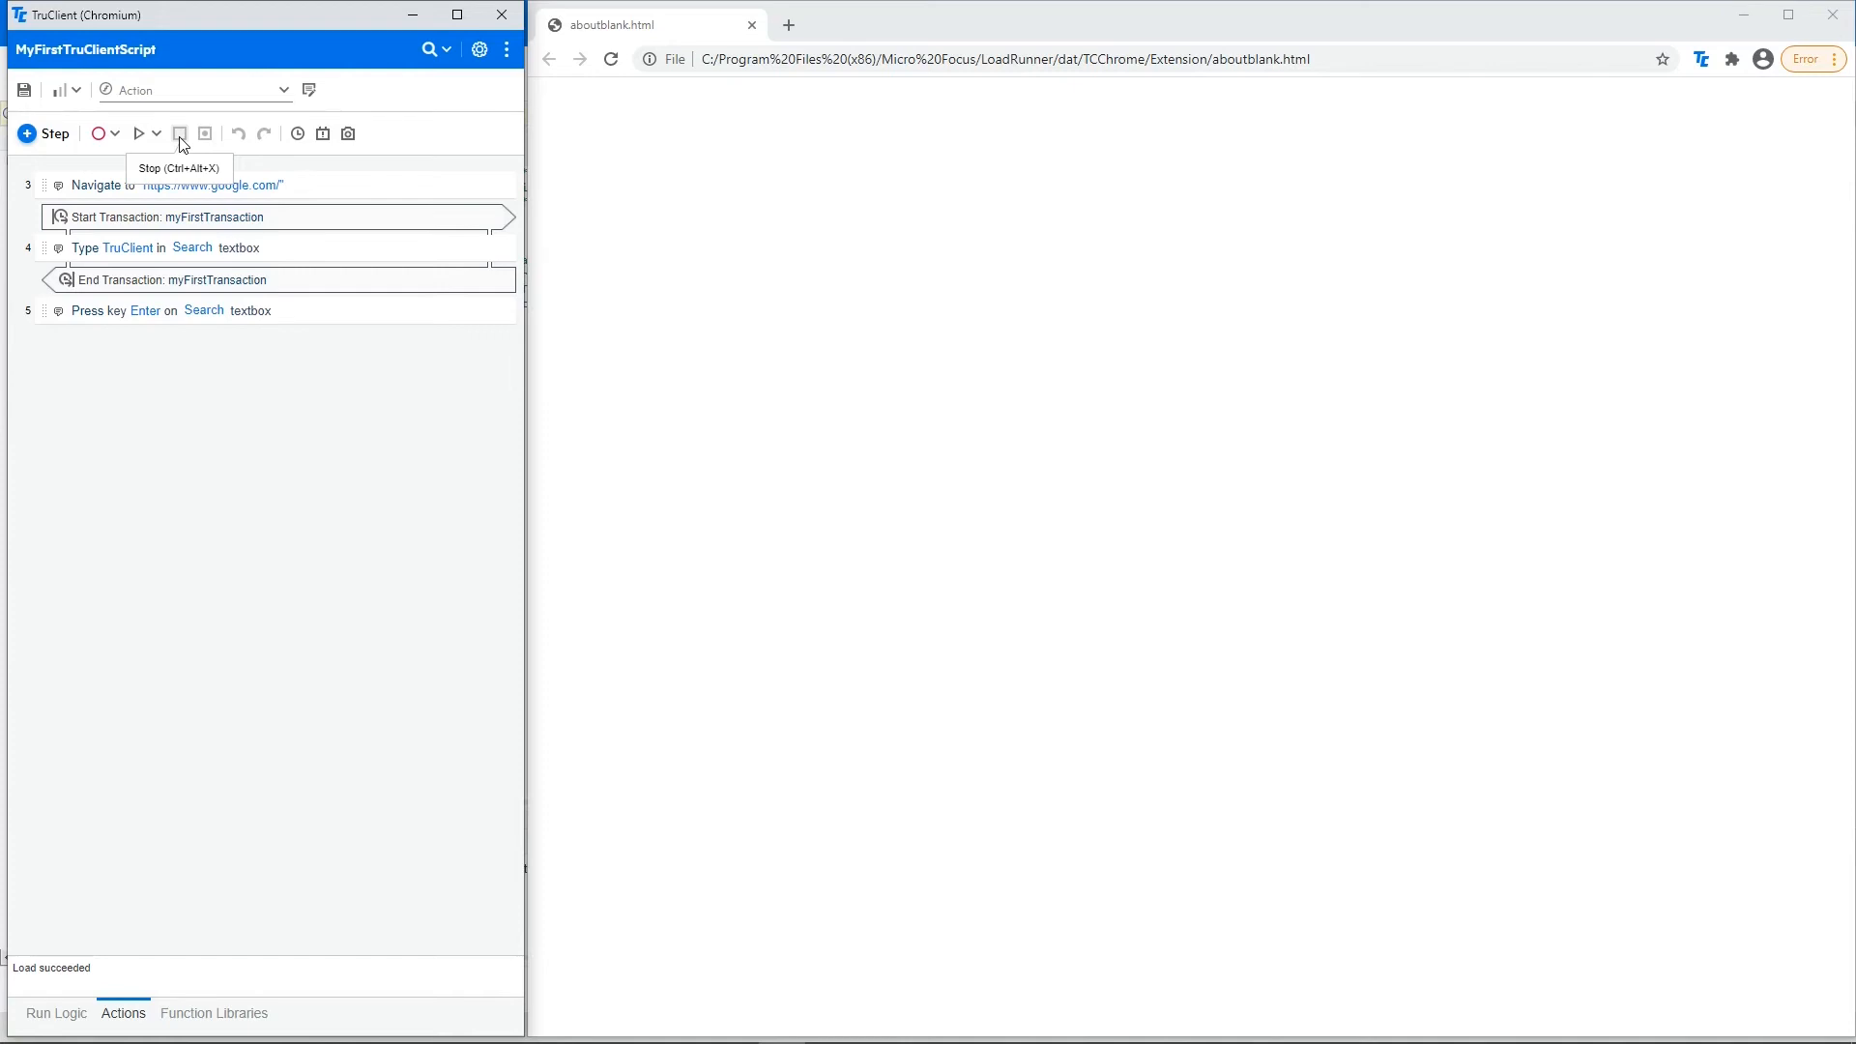
{"action": "mouse_move", "coordinate": [204, 134]}
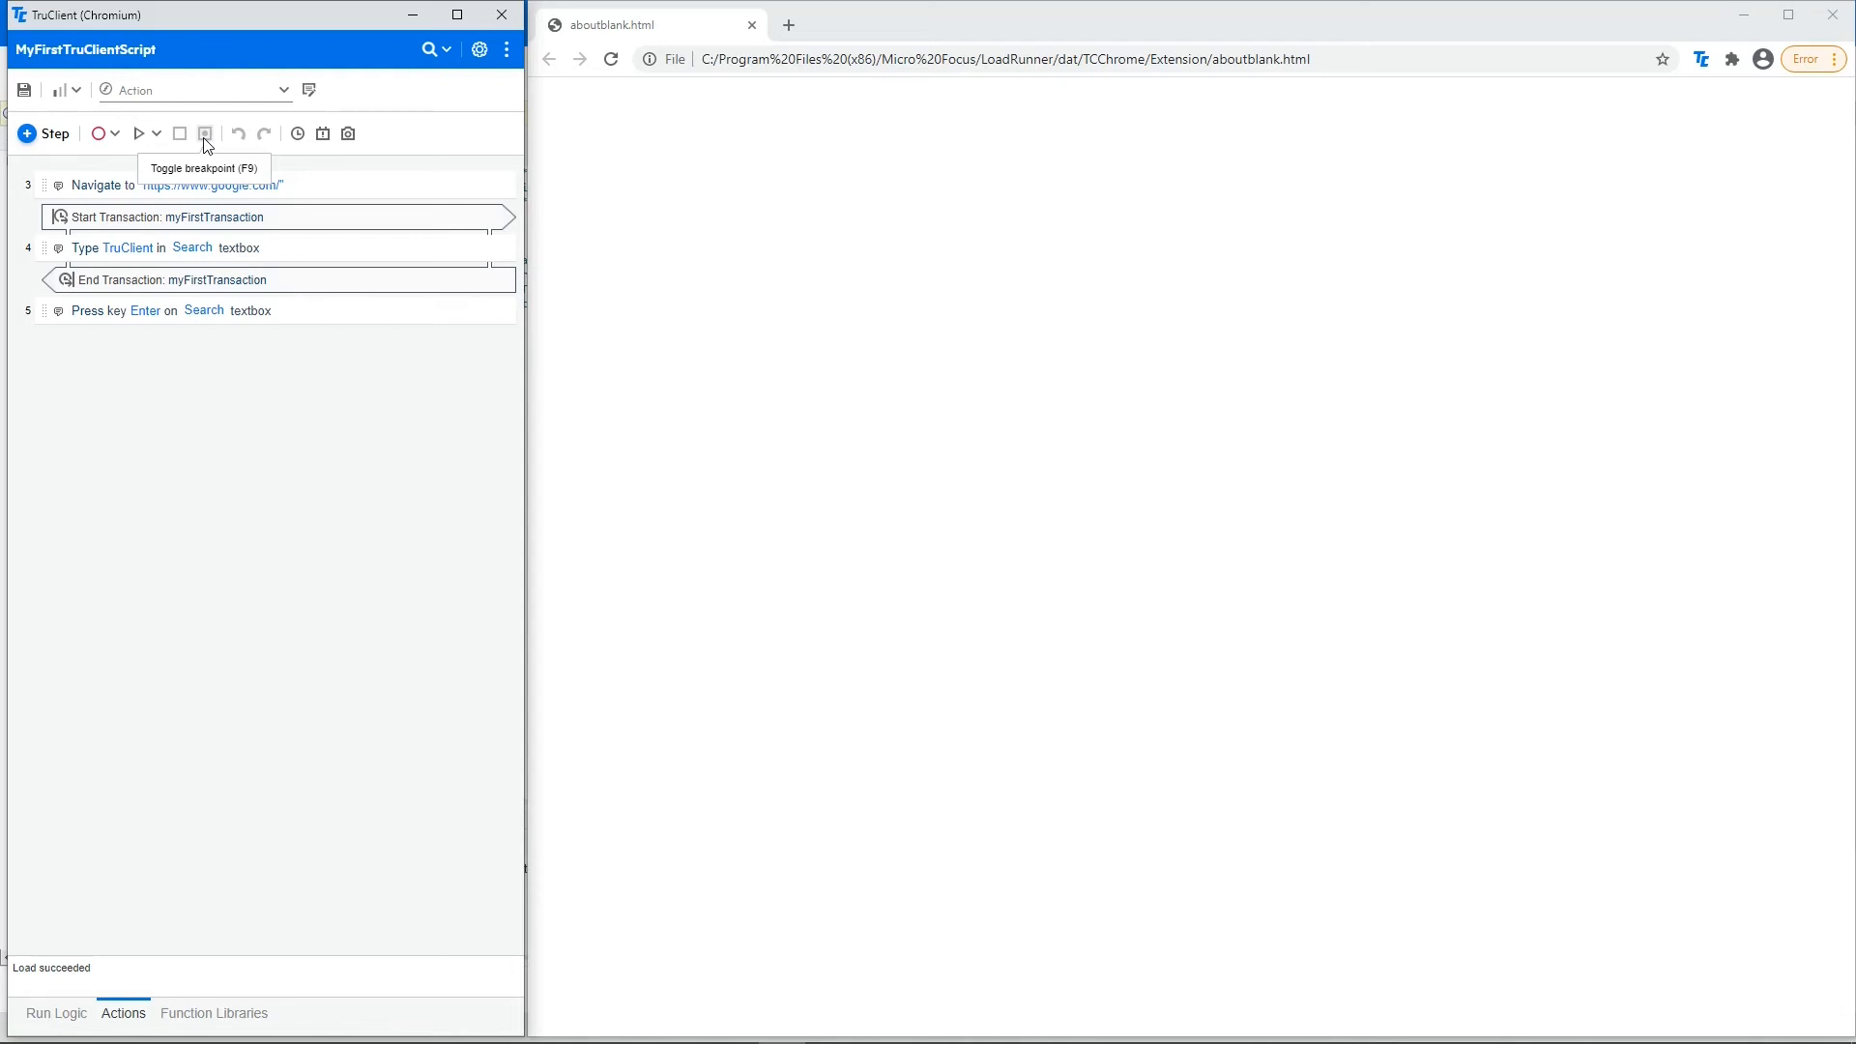
{"action": "mouse_move", "coordinate": [218, 143]}
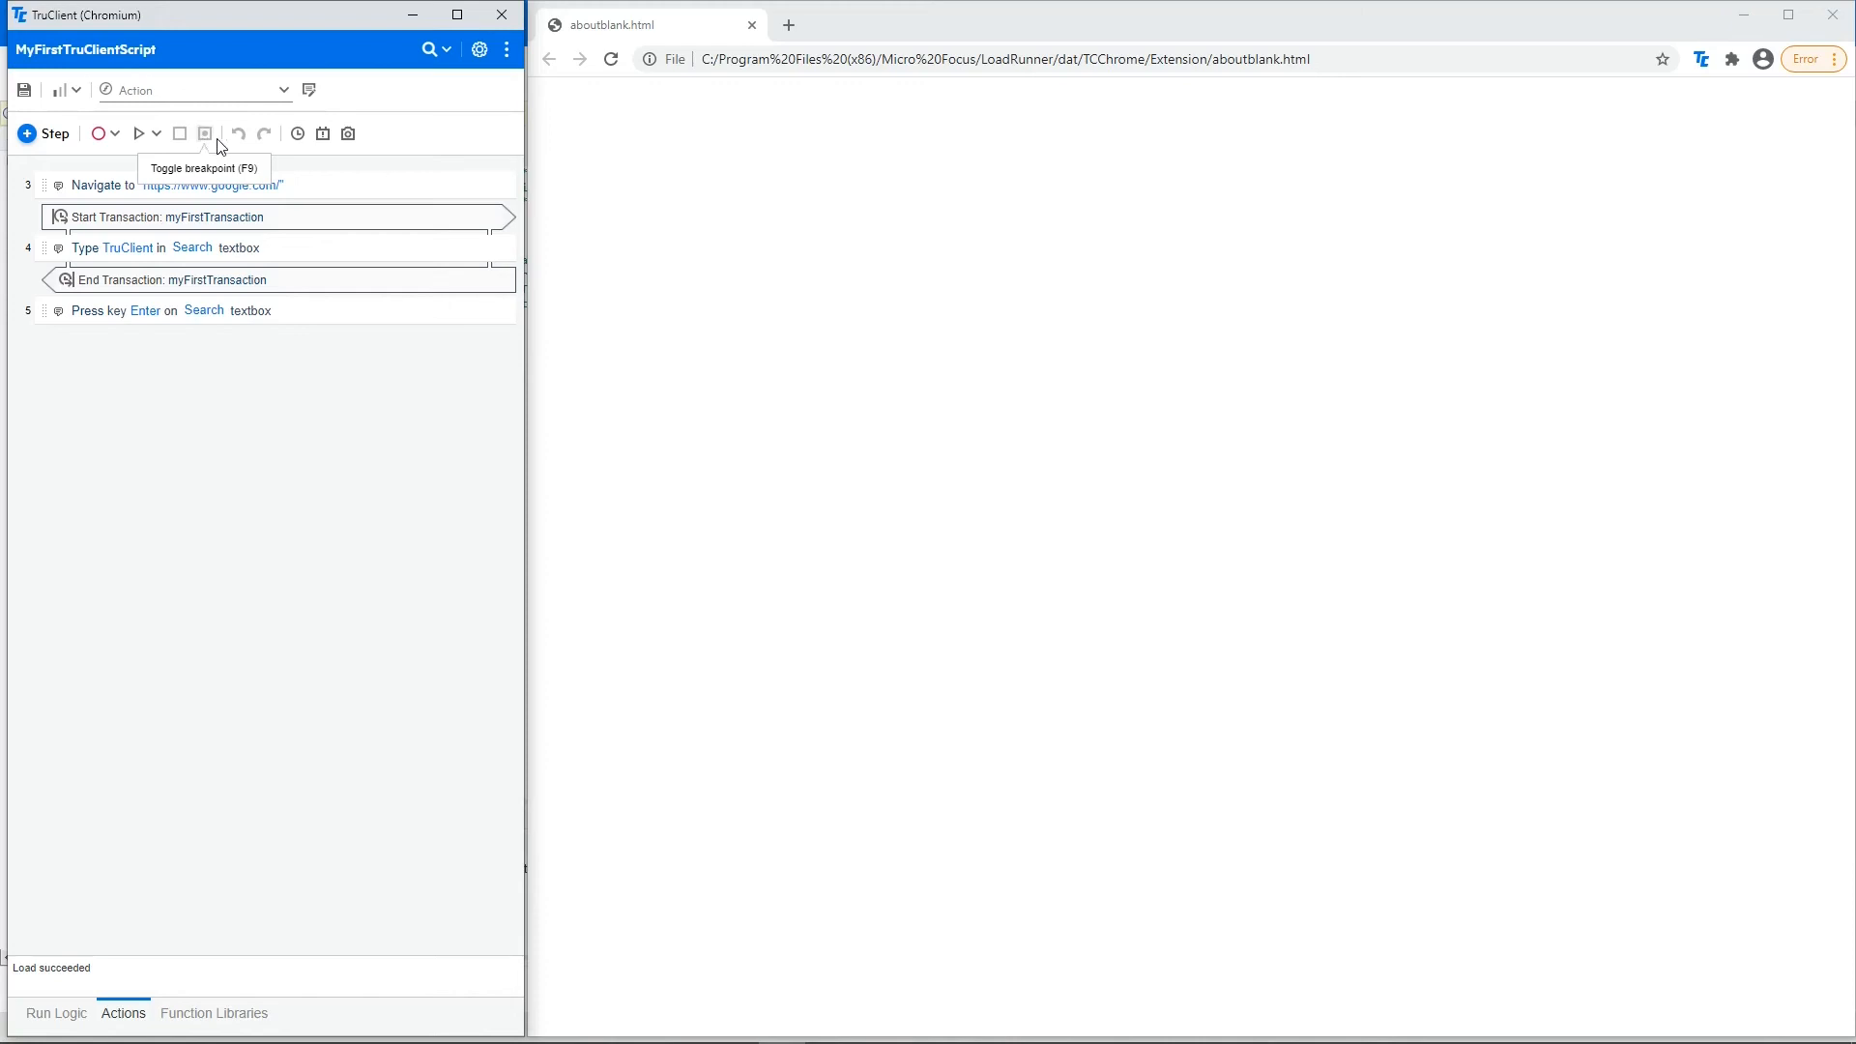
{"action": "mouse_move", "coordinate": [257, 142]}
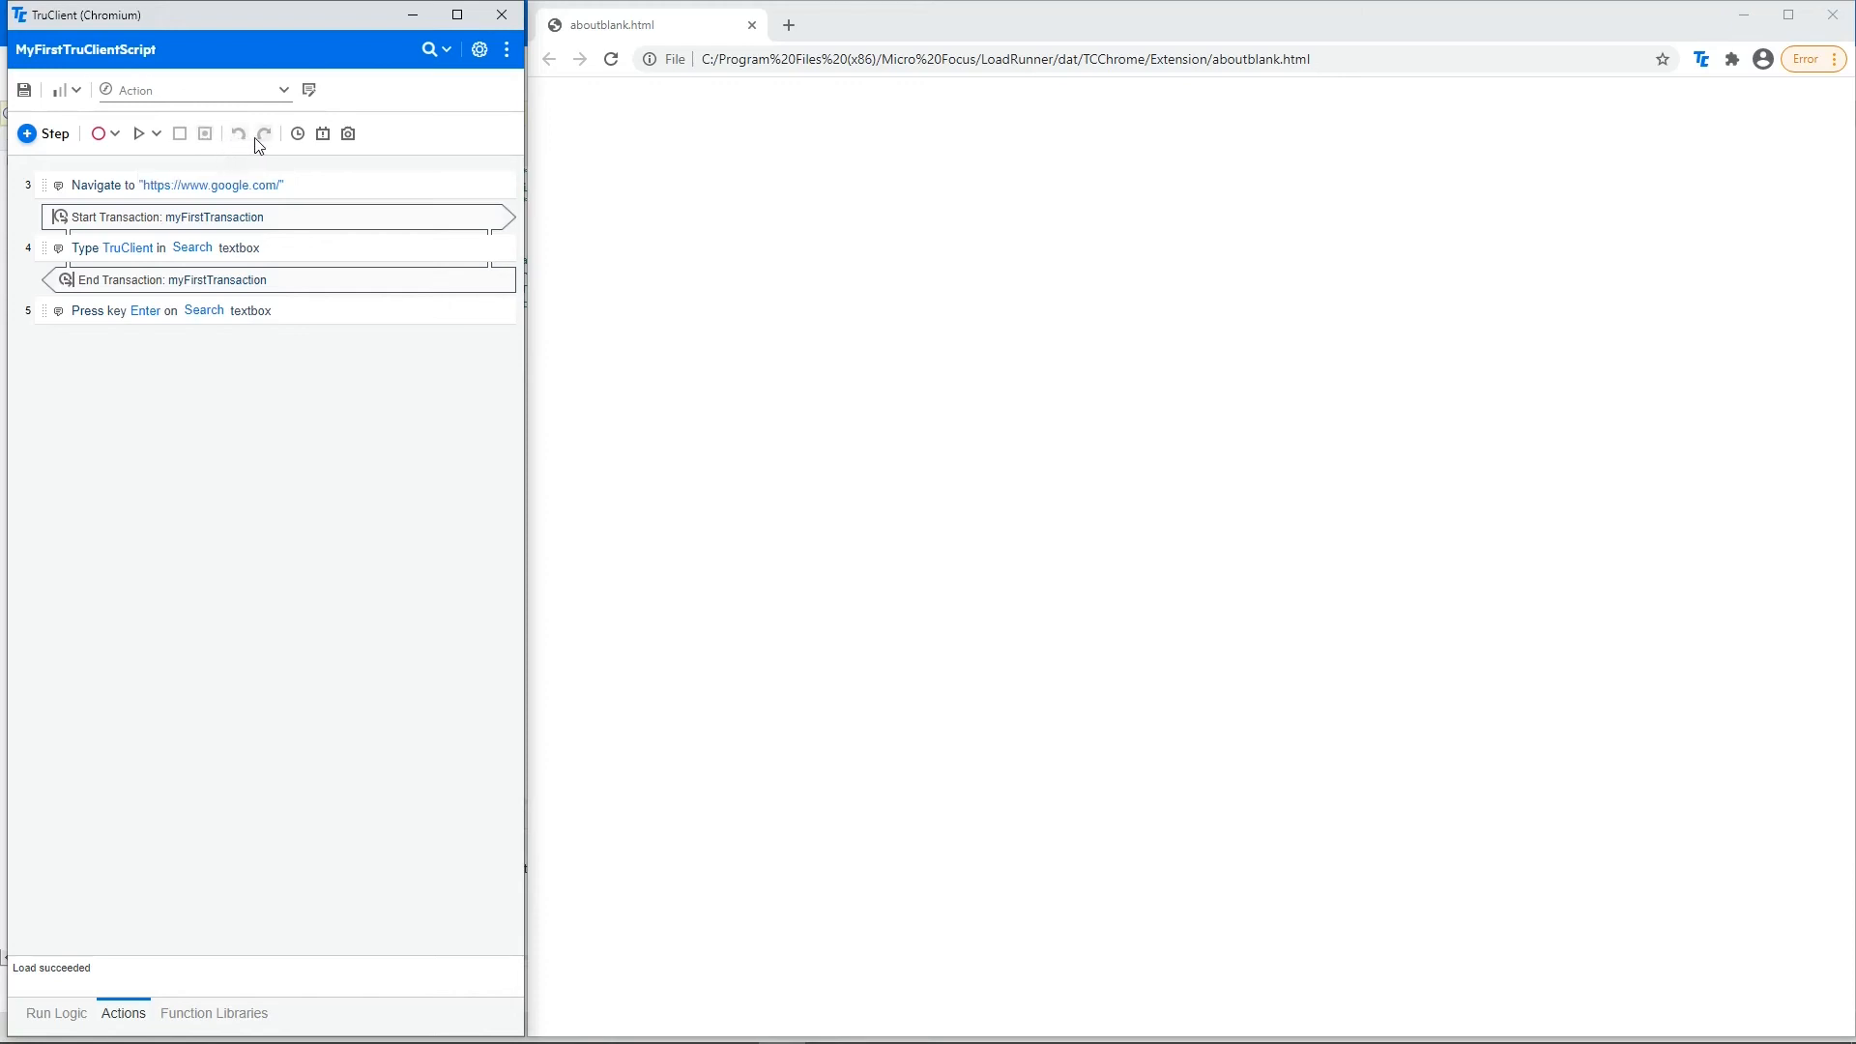
{"action": "mouse_move", "coordinate": [239, 132]}
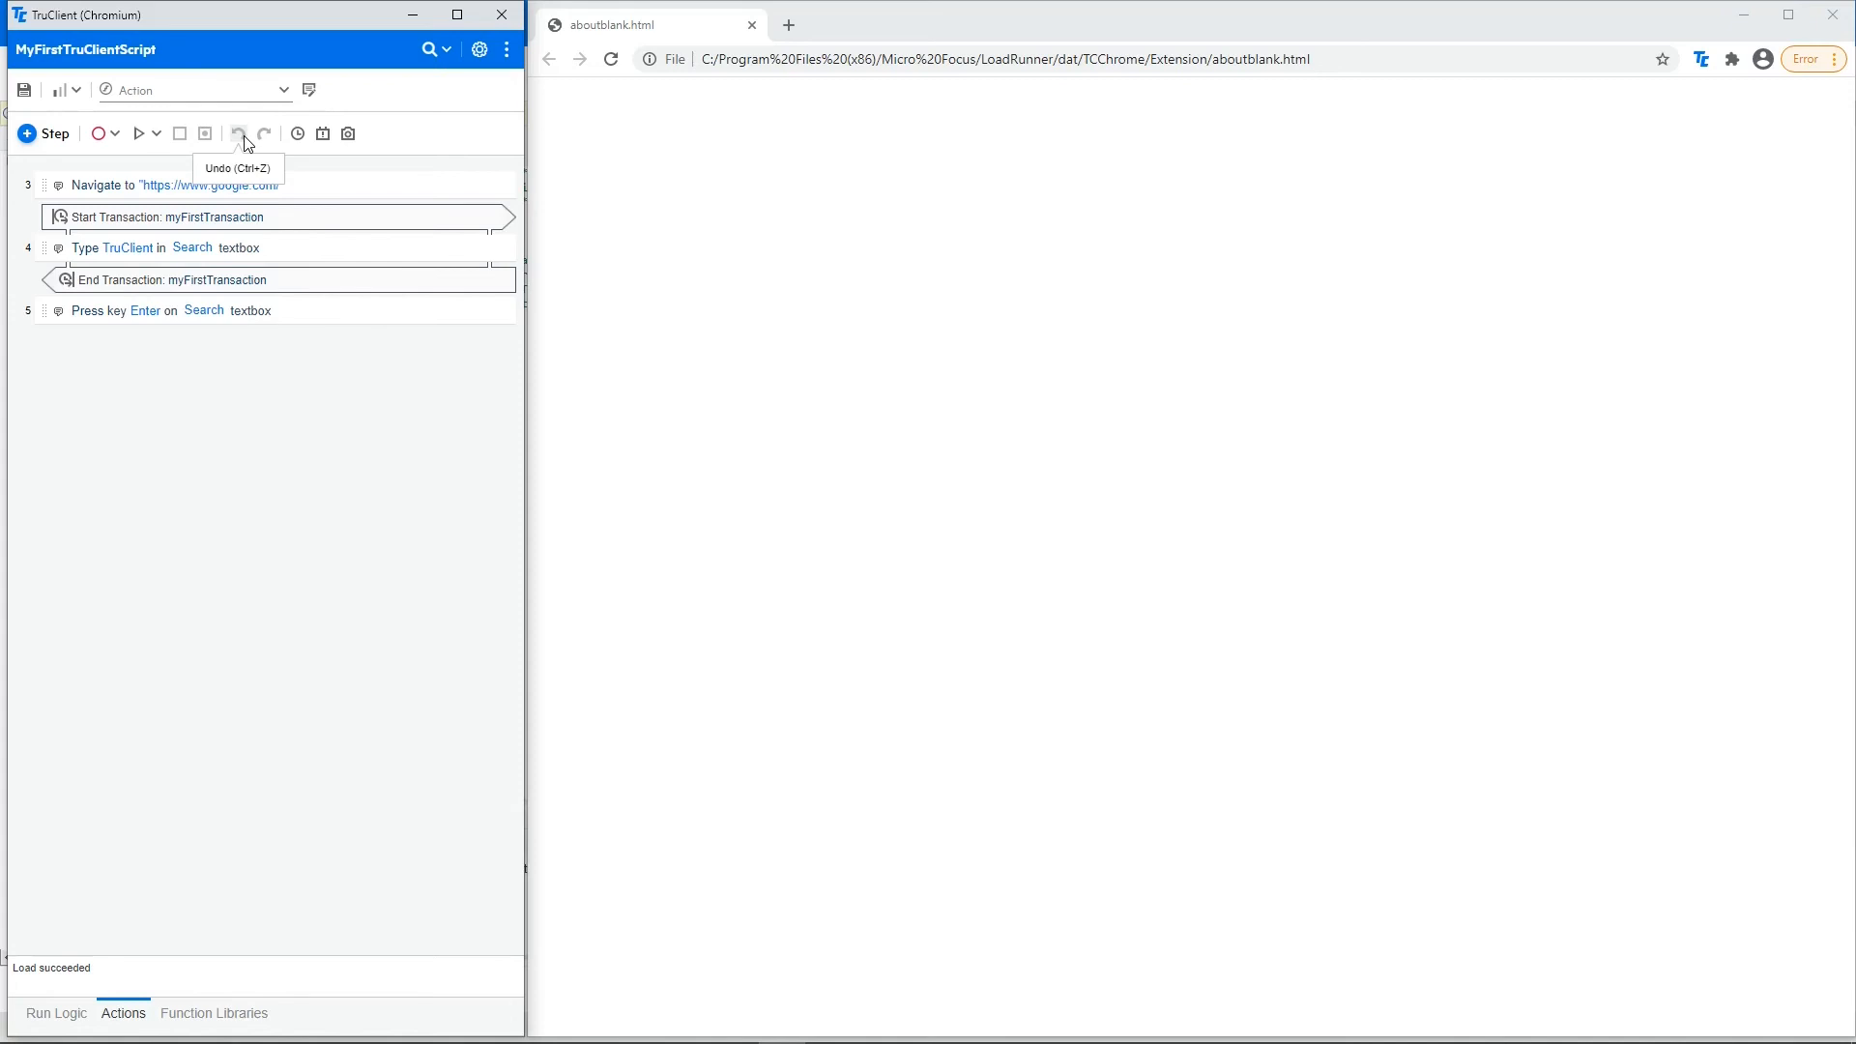
{"action": "mouse_move", "coordinate": [262, 134]}
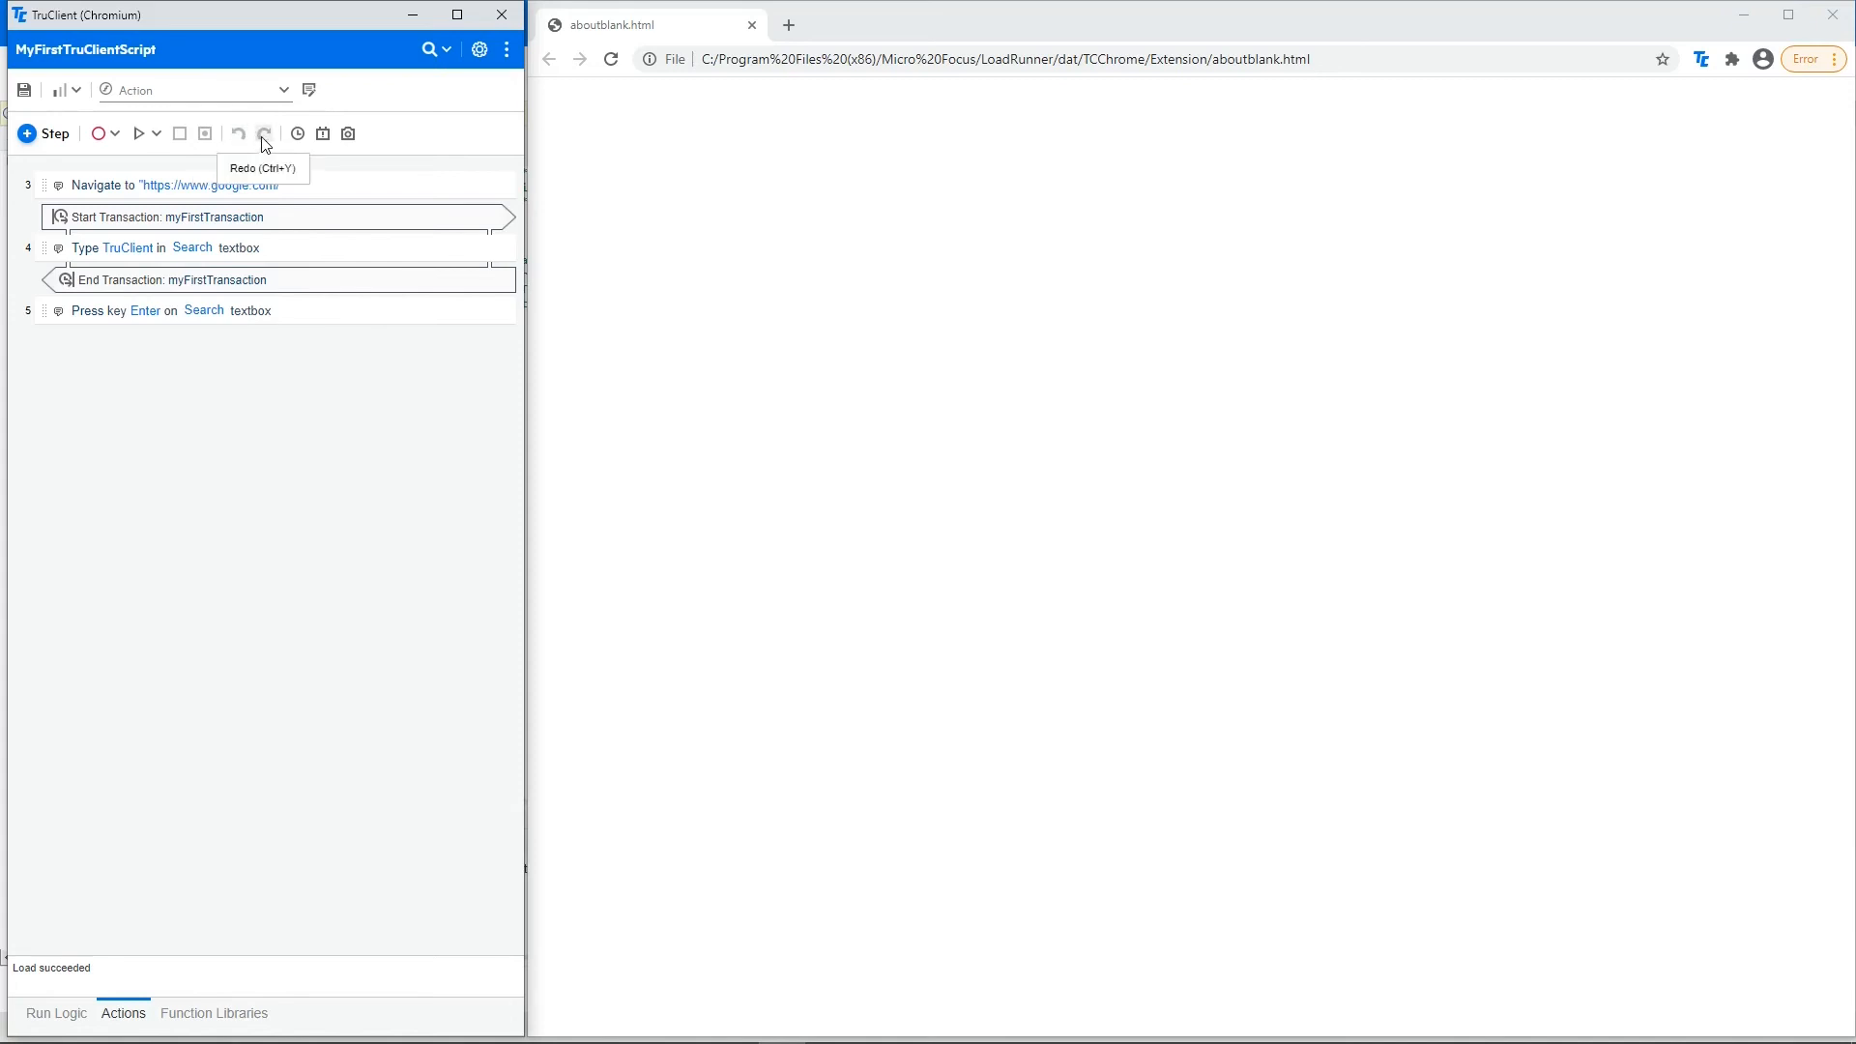
{"action": "mouse_move", "coordinate": [248, 152]}
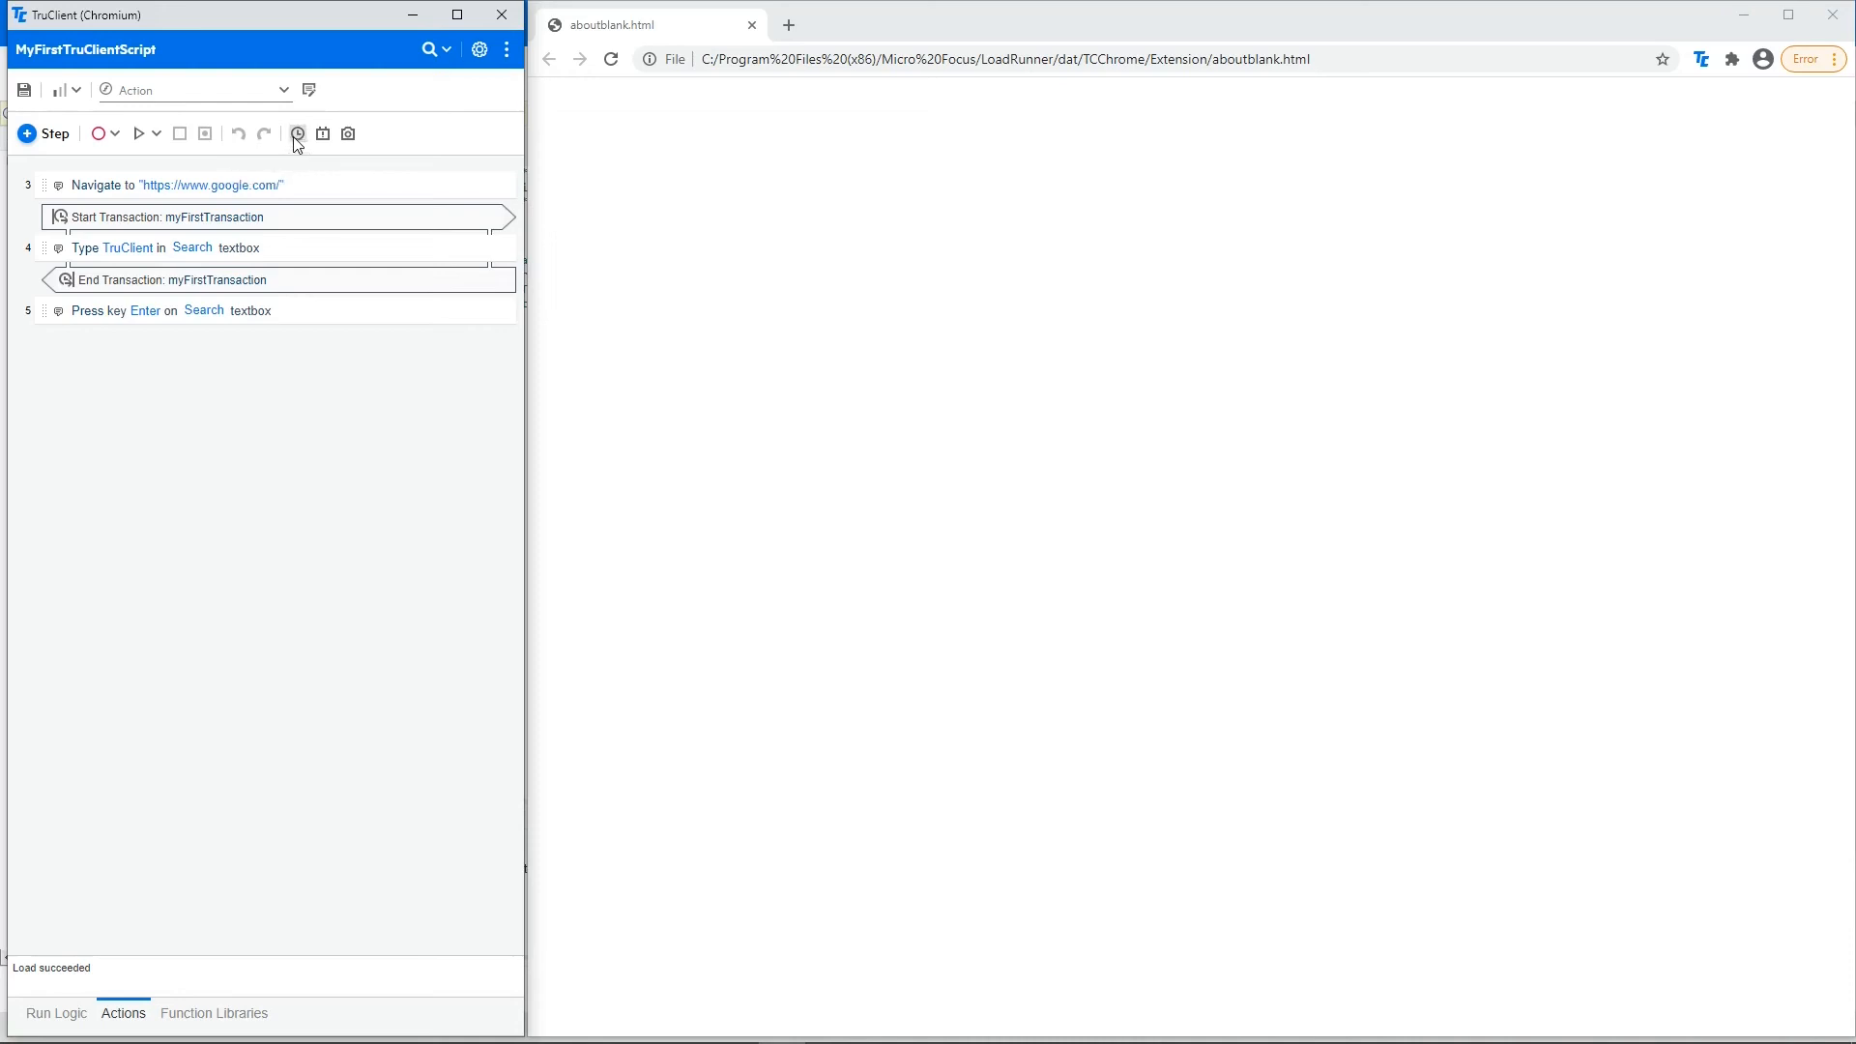
{"action": "mouse_move", "coordinate": [297, 133]}
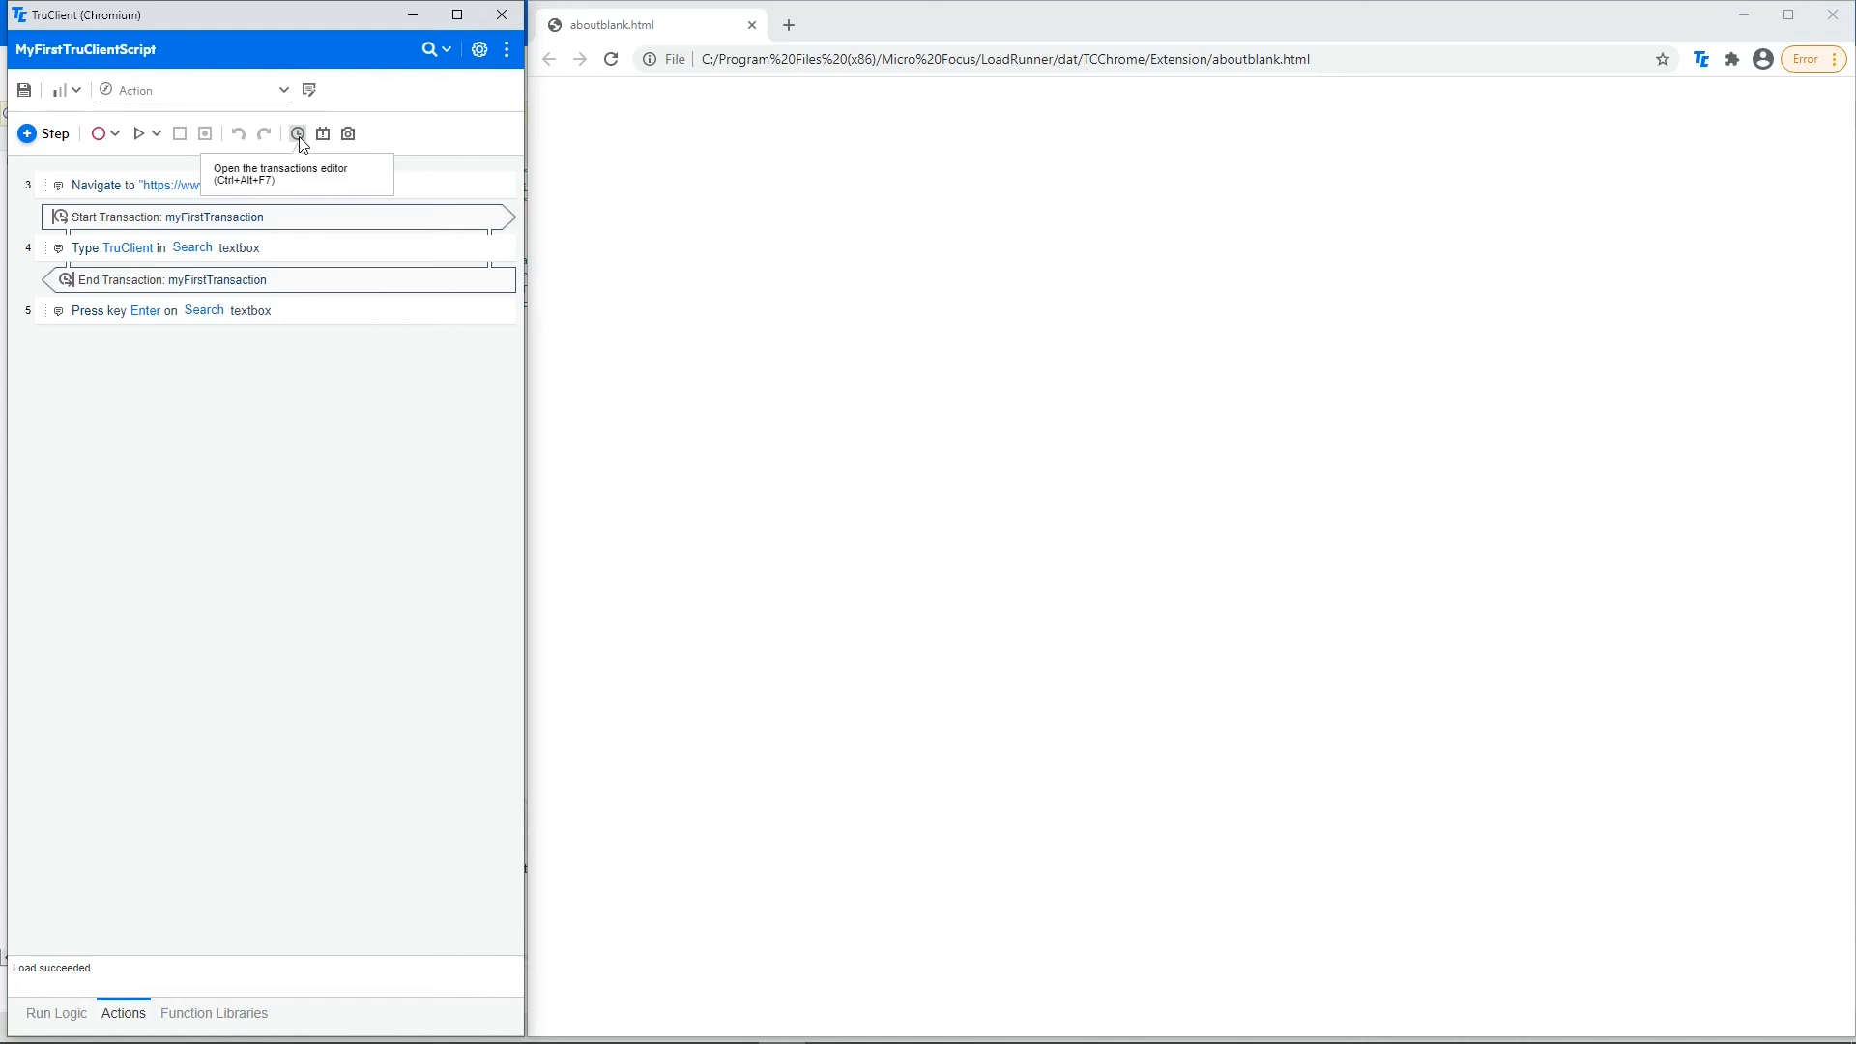
{"action": "mouse_move", "coordinate": [323, 134]}
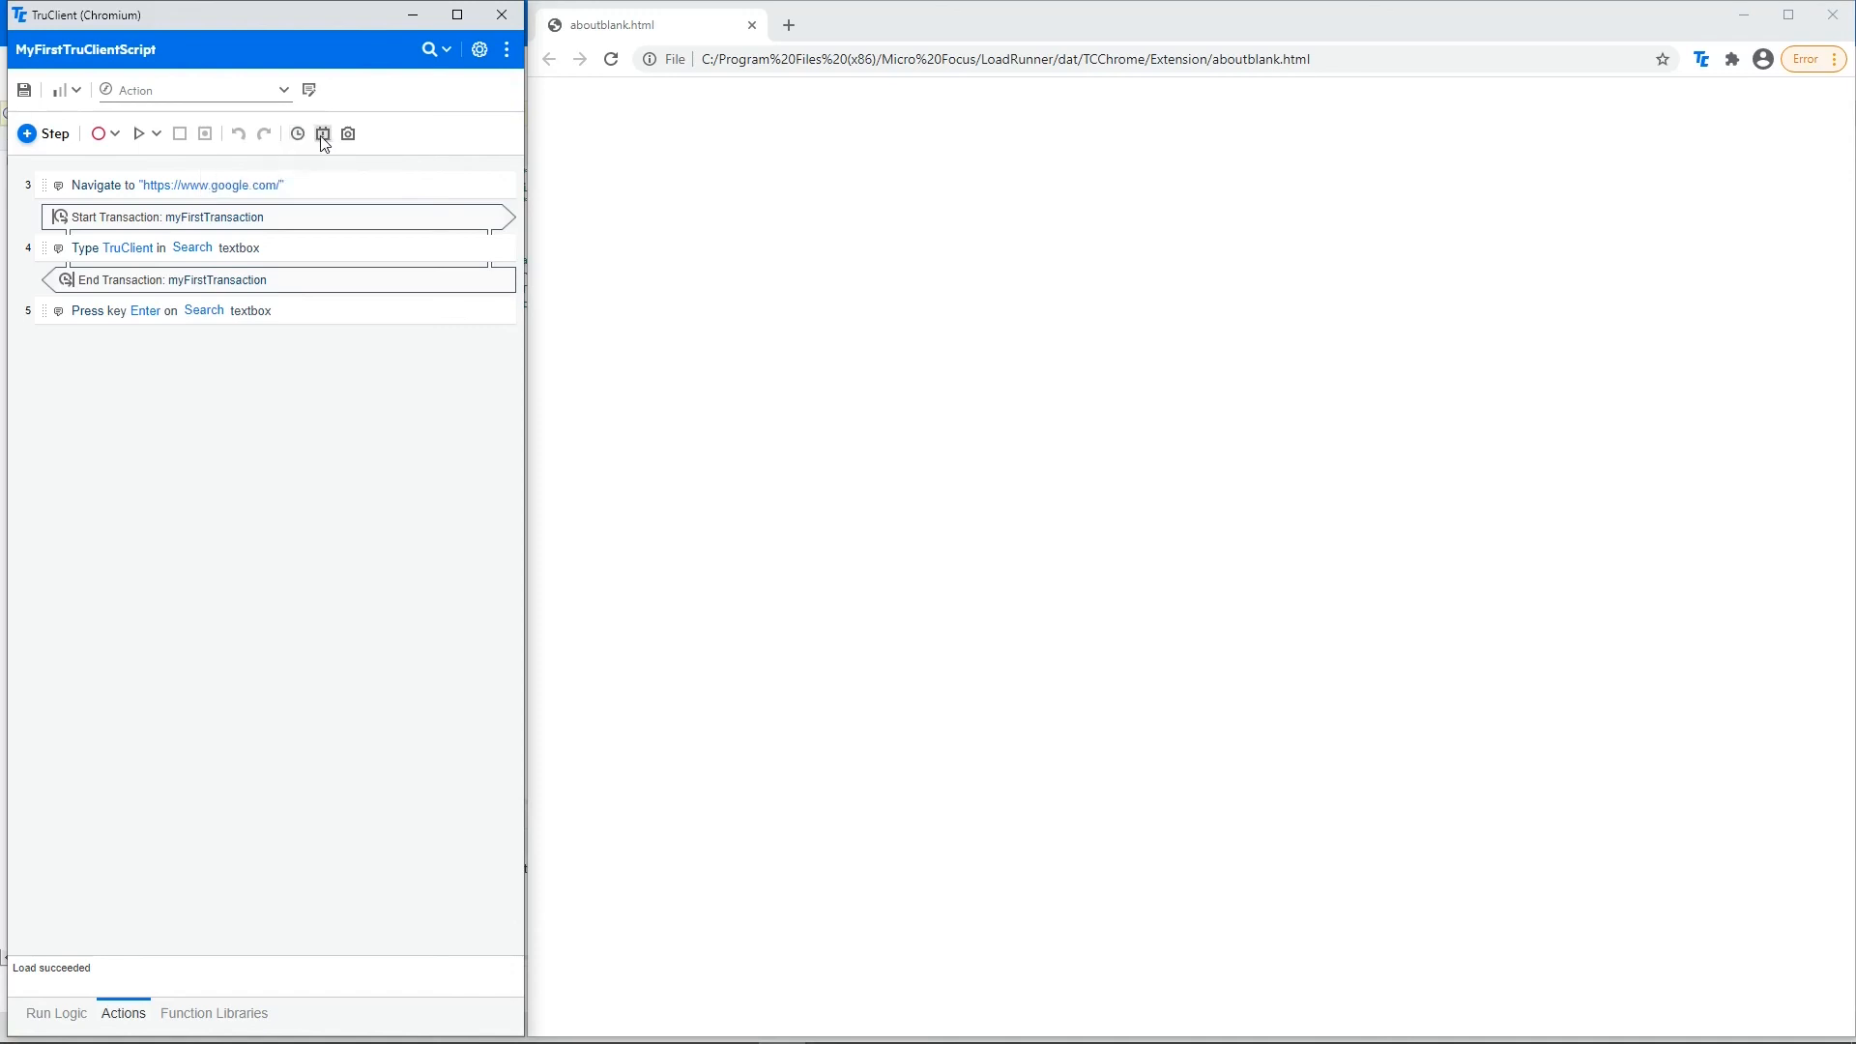
{"action": "mouse_move", "coordinate": [321, 133]}
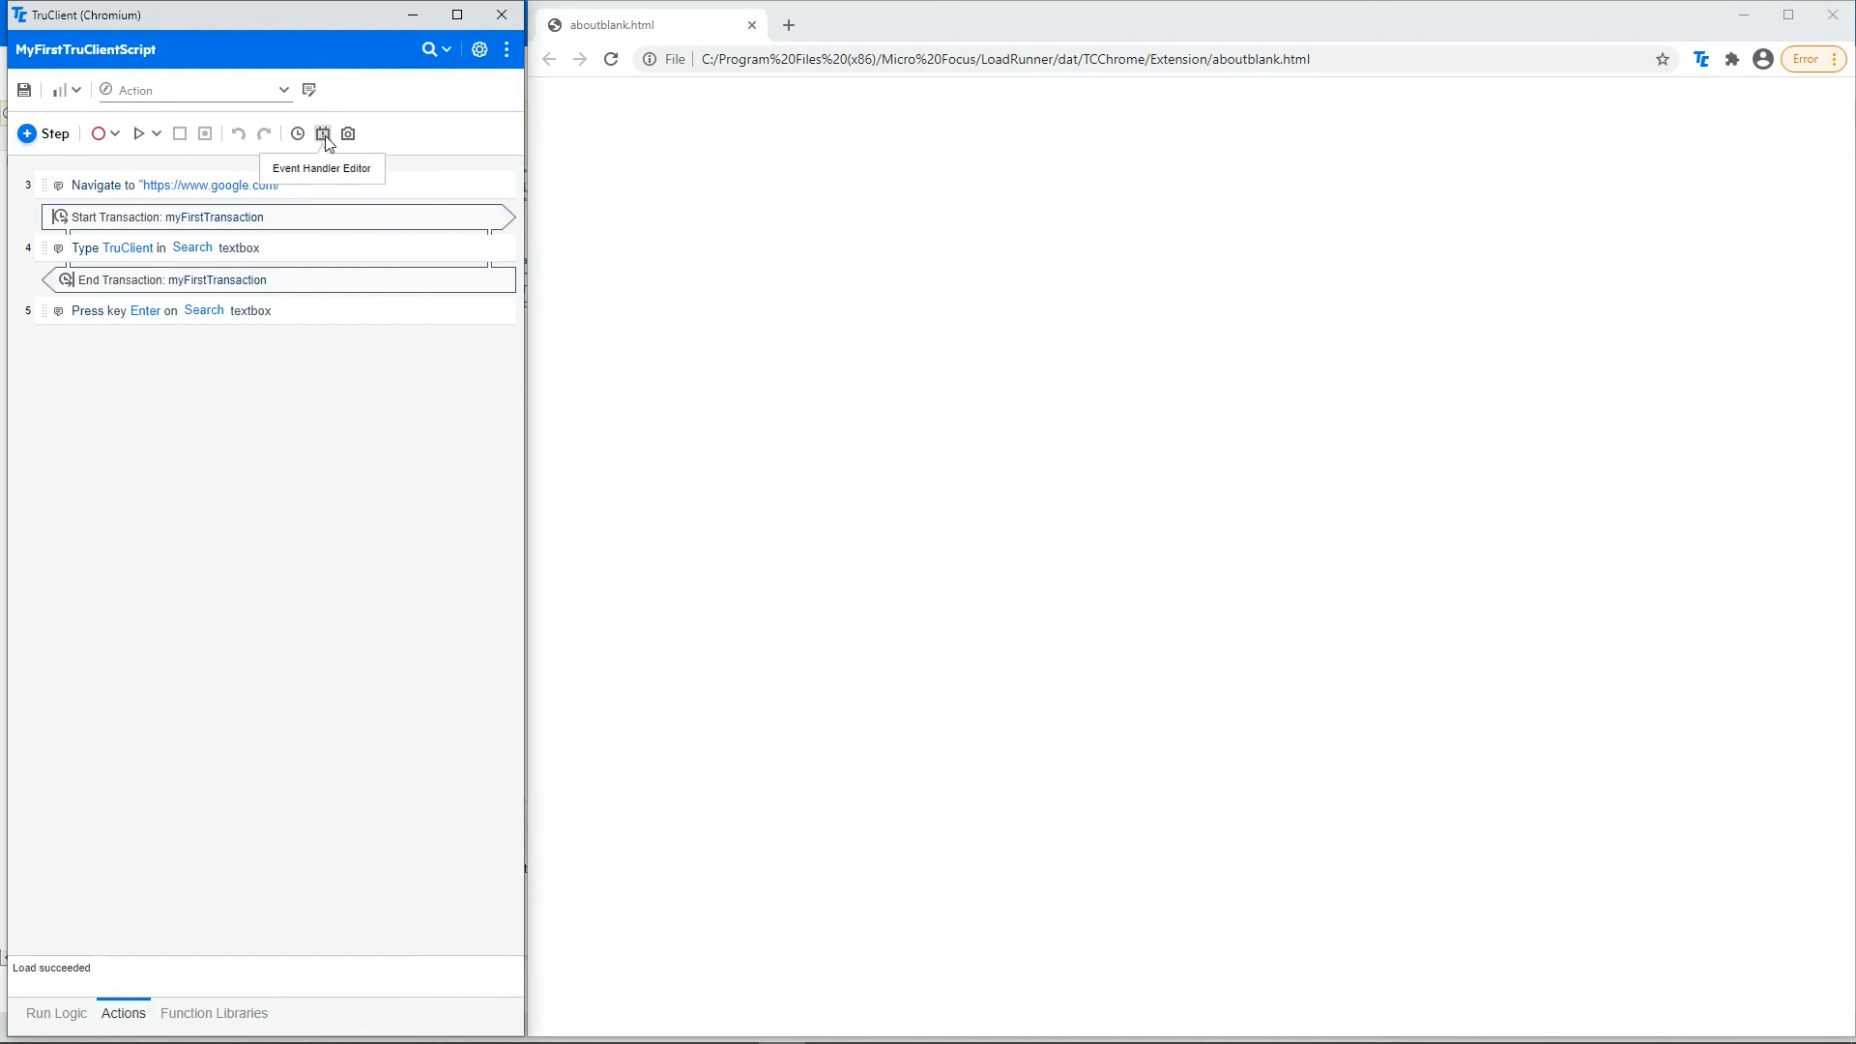
{"action": "mouse_move", "coordinate": [348, 133]}
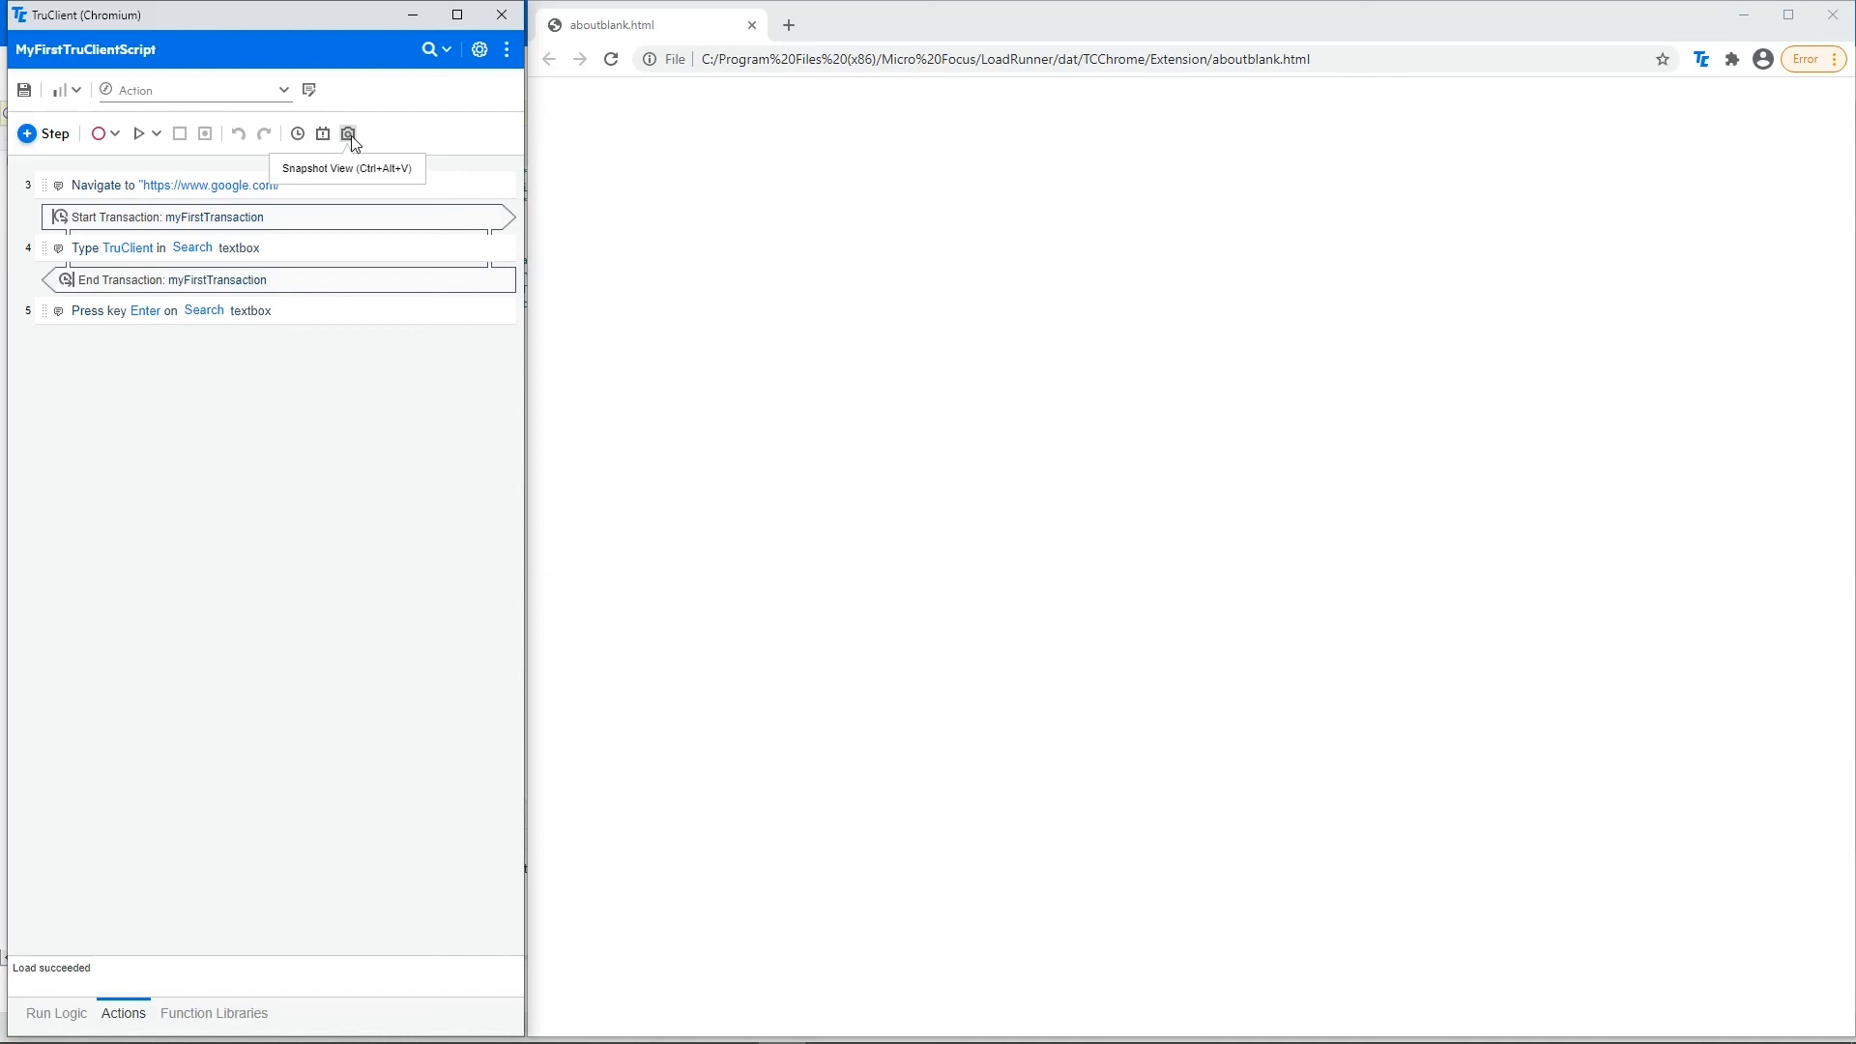
{"action": "mouse_move", "coordinate": [327, 193]}
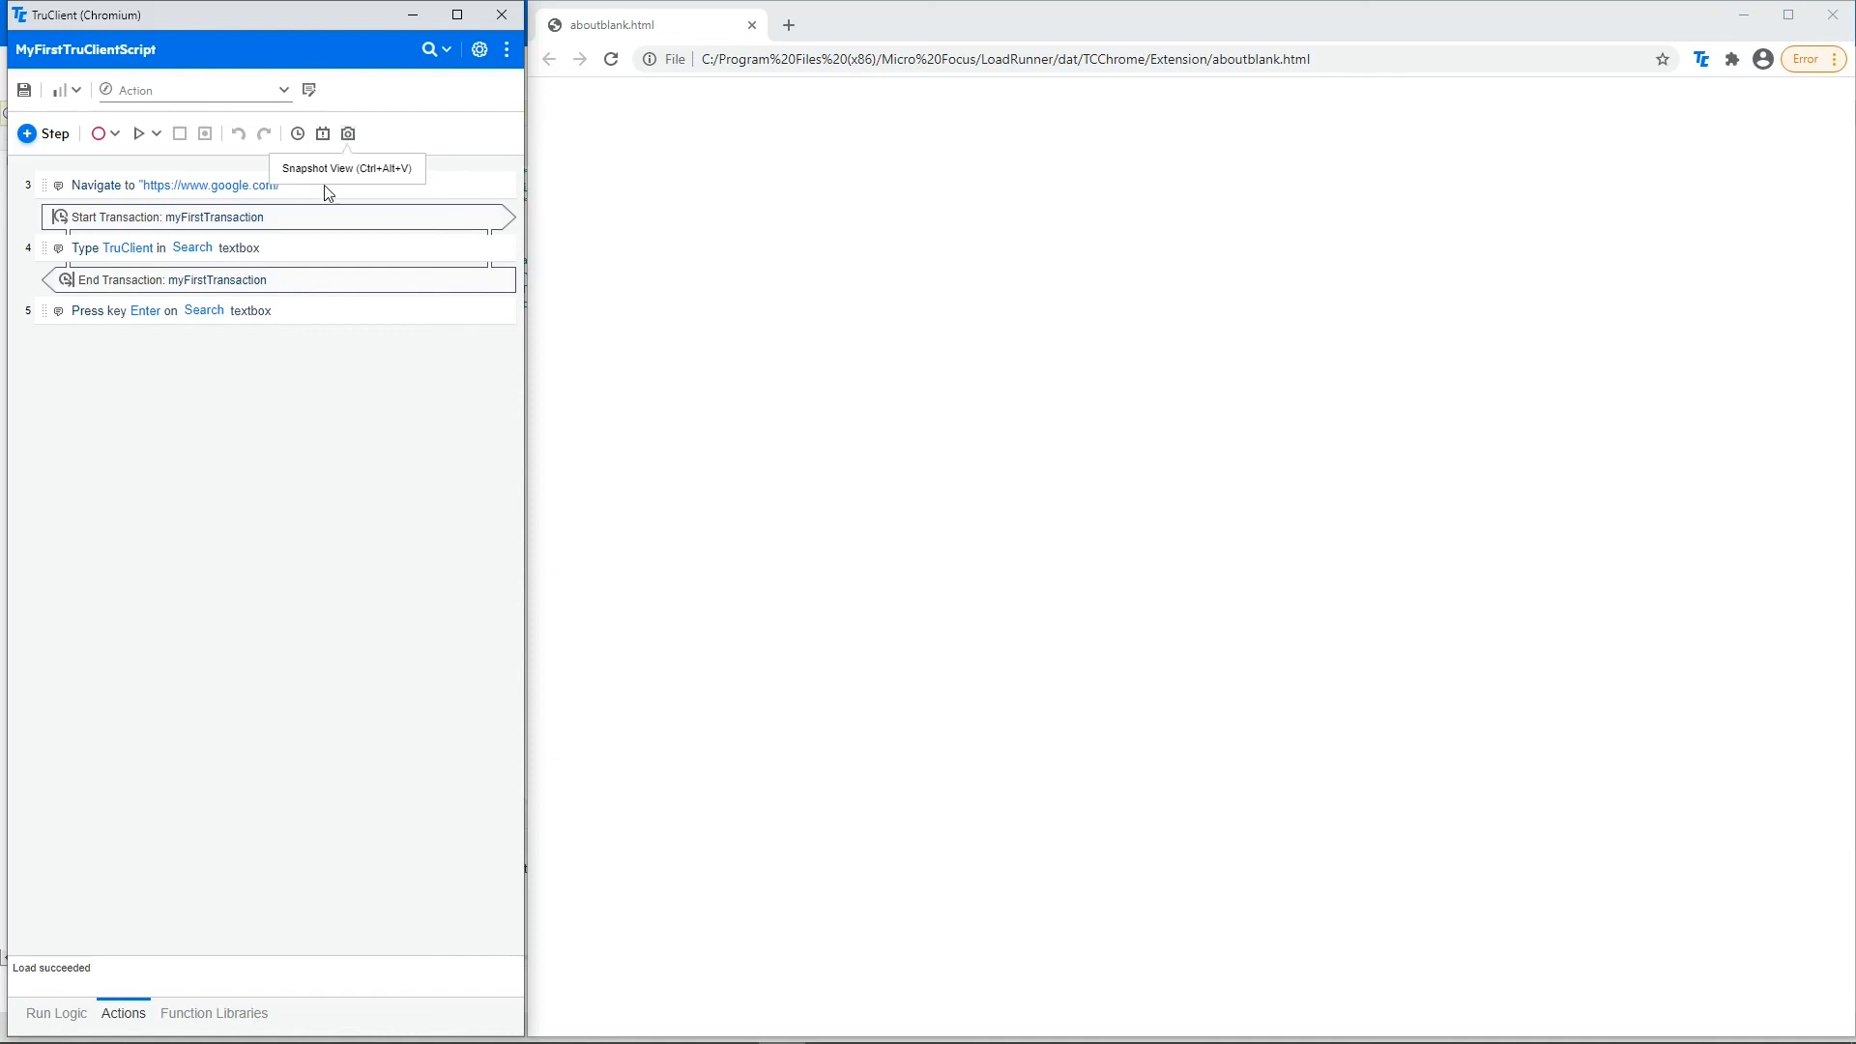